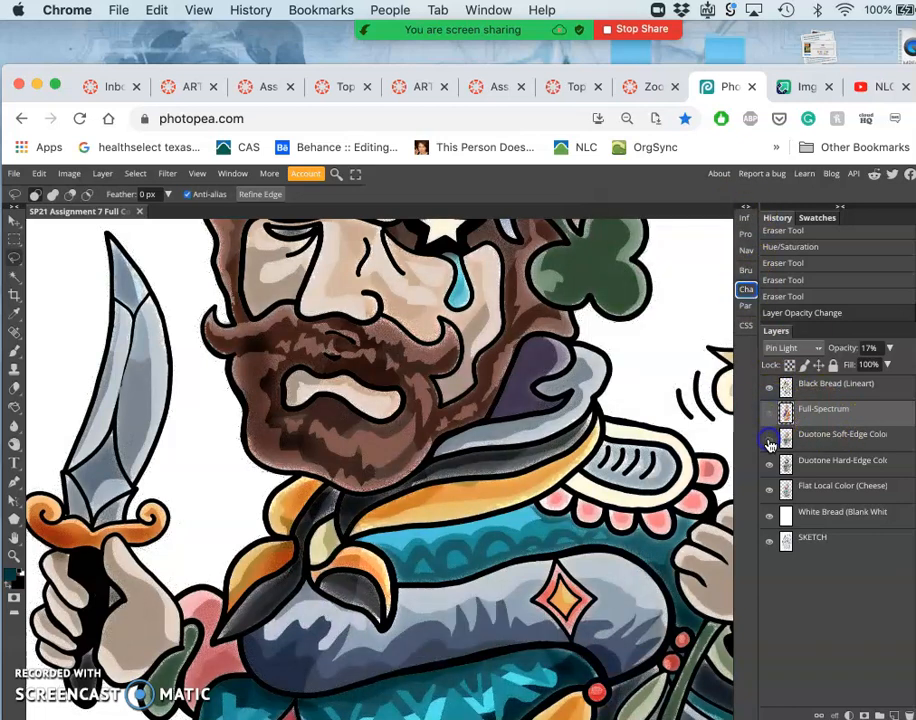
Hide the Duotone Soft-Edge and Black Bread line-art layers, leaving the faint sketch
{"action": "left_click", "coordinate": [769, 408]}
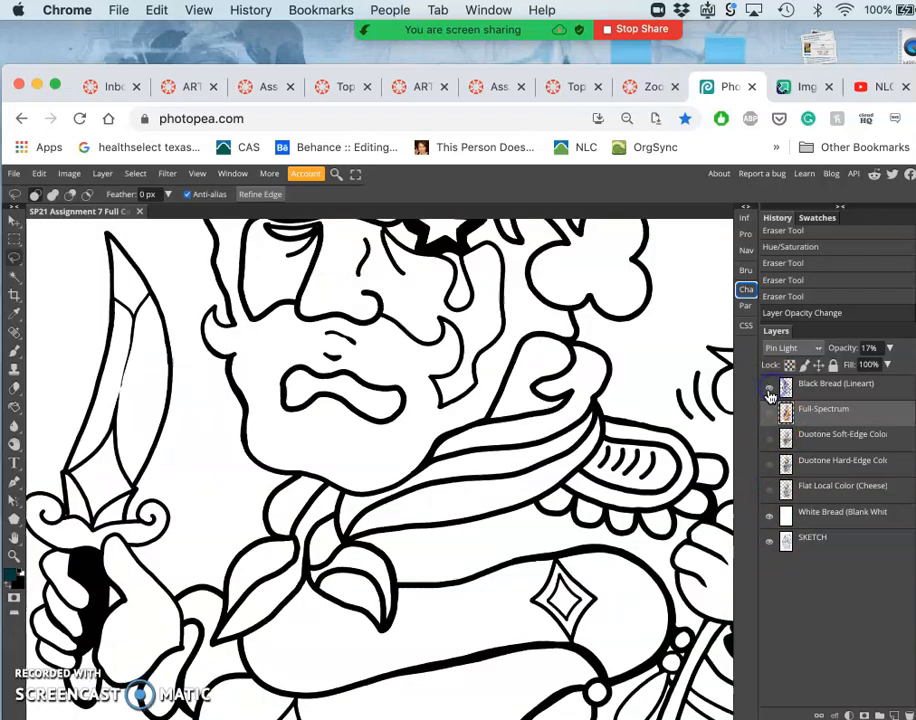
{"action": "left_click", "coordinate": [768, 388]}
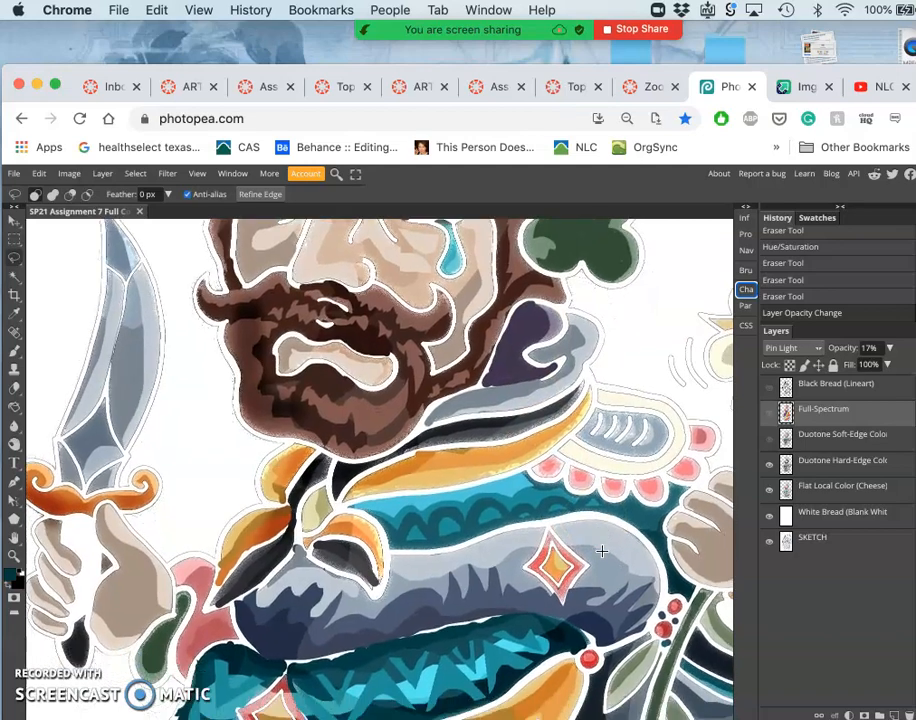
{"action": "scroll", "scroll_direction": "down", "scroll_amount": 3}
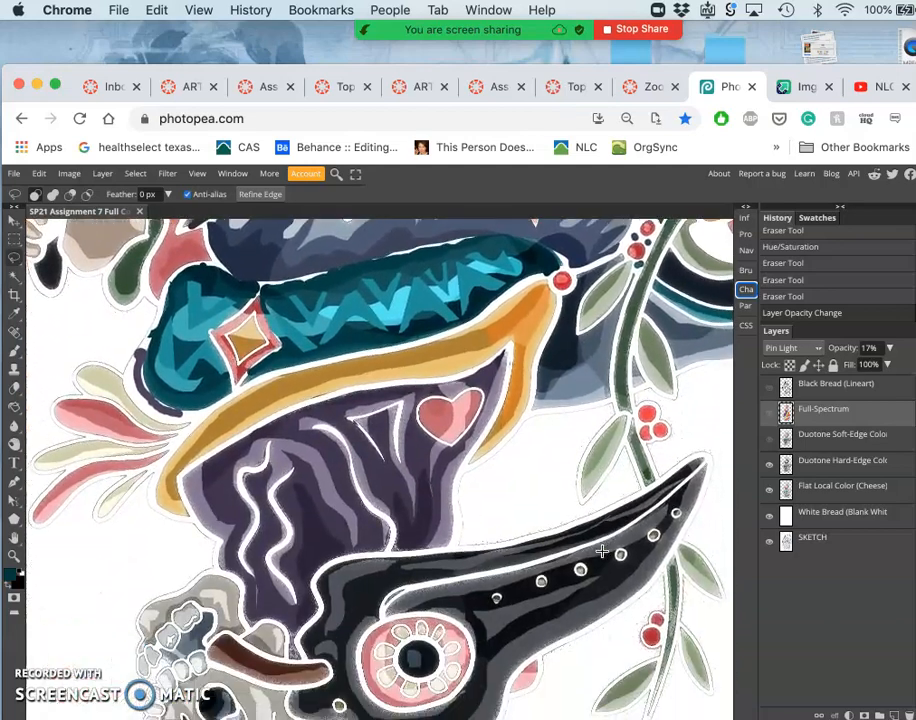
{"action": "scroll", "scroll_direction": "down", "scroll_amount": 3}
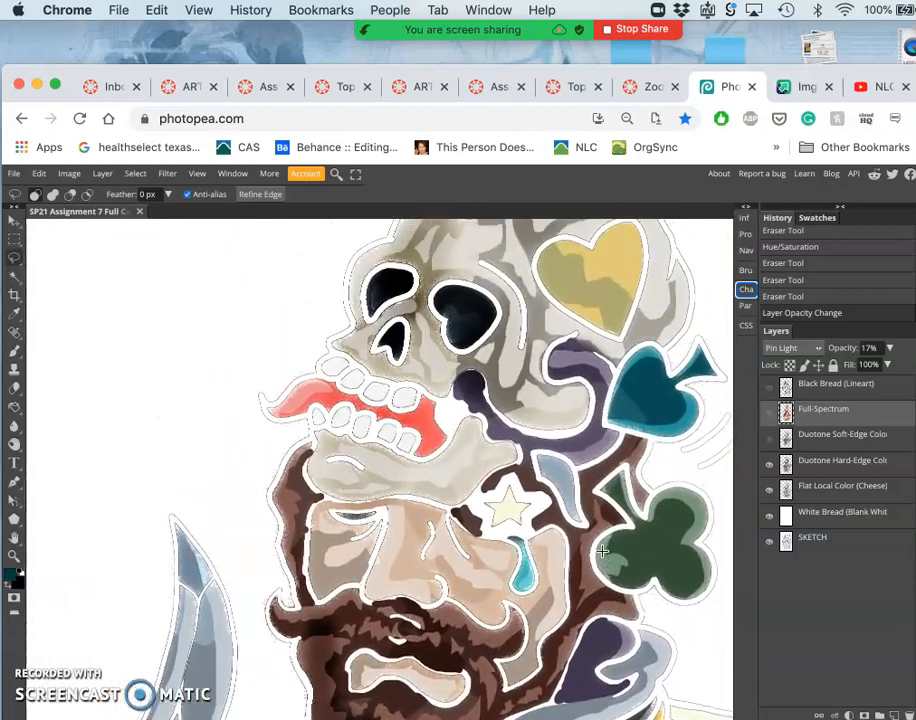
{"action": "scroll", "scroll_direction": "down", "scroll_amount": 3}
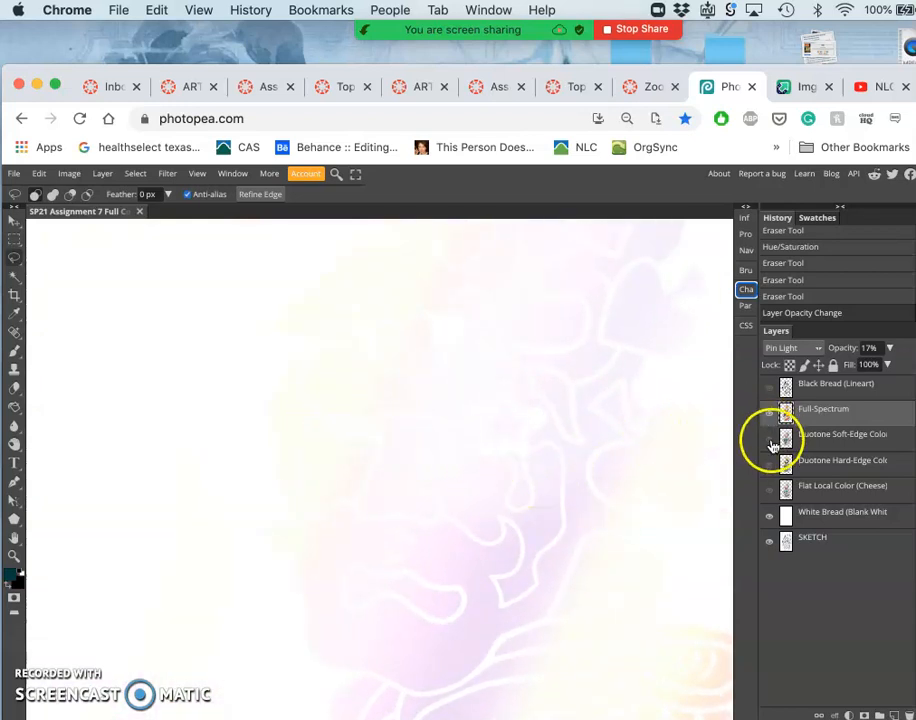
Make the Duotone Soft-Edge, Duotone Hard-Edge and Full-Spectrum layers visible again
{"action": "left_click", "coordinate": [769, 433]}
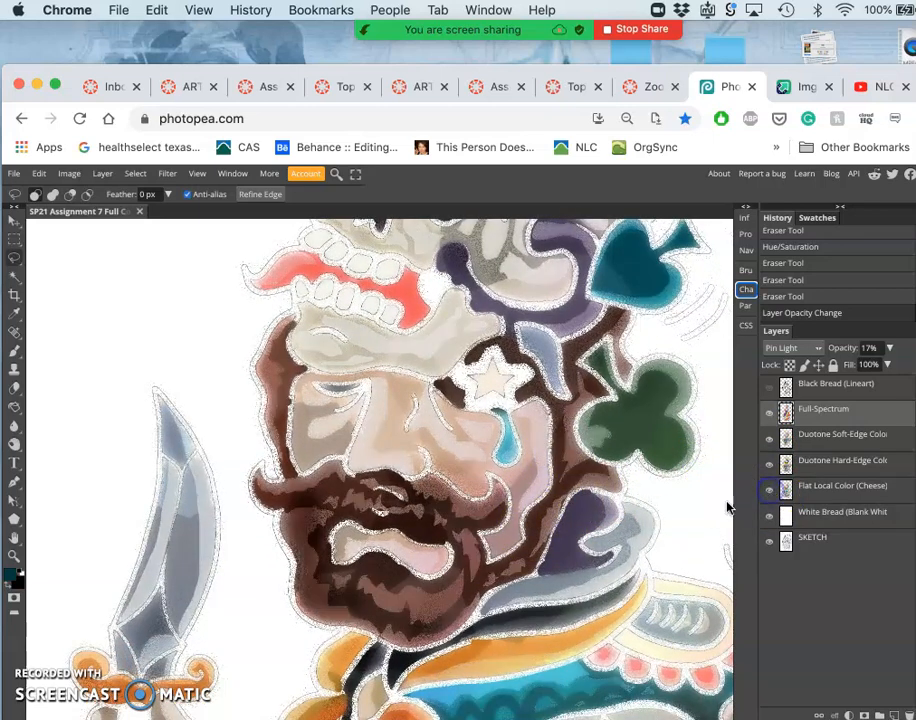
{"action": "scroll", "scroll_direction": "down", "scroll_amount": 3}
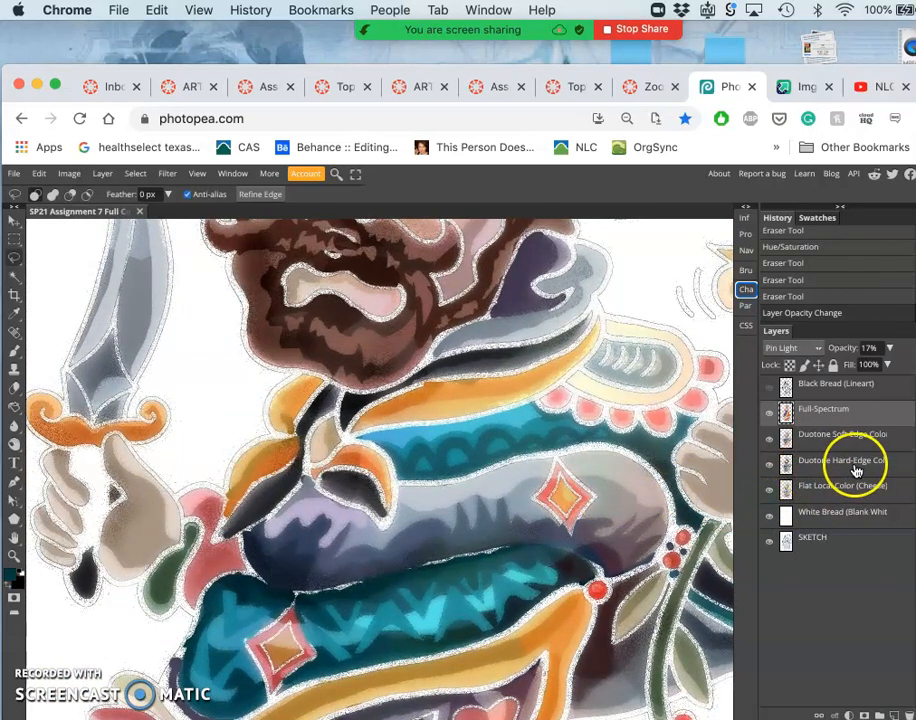
{"action": "left_click", "coordinate": [769, 410]}
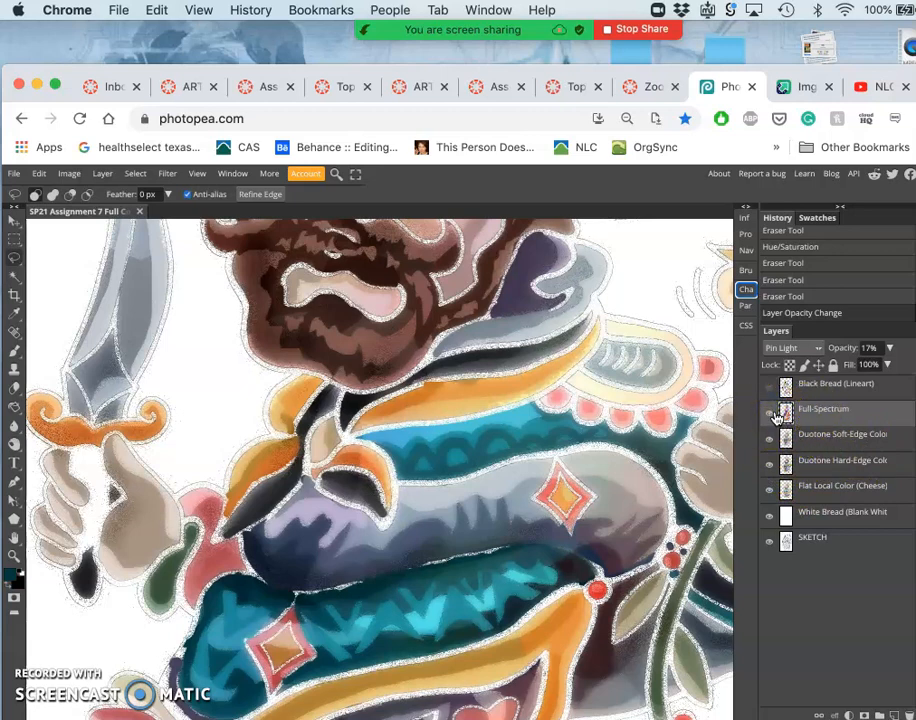
{"action": "left_click", "coordinate": [769, 388]}
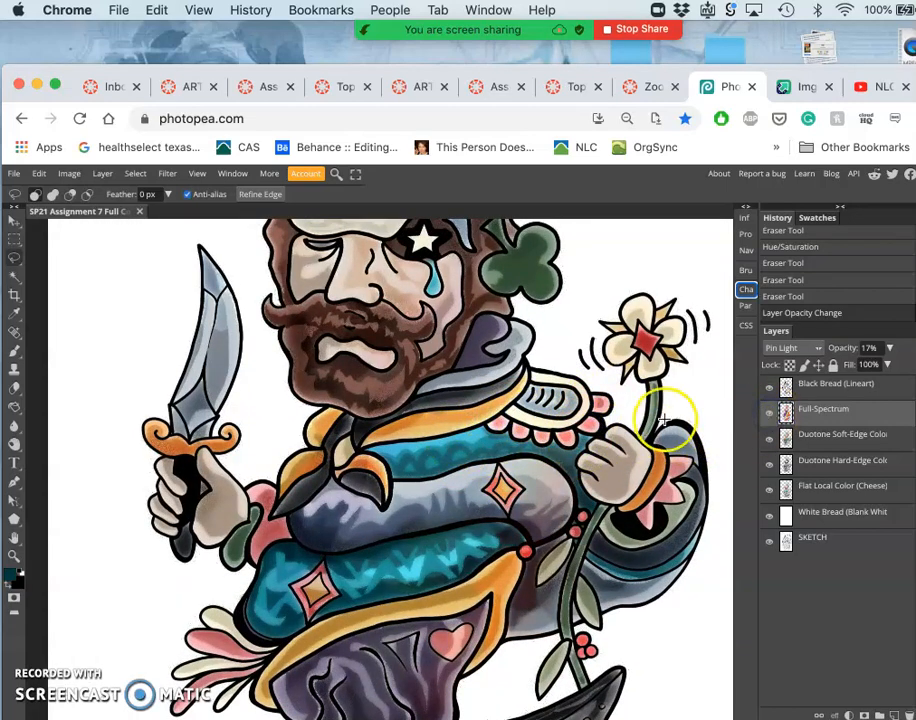
{"action": "mouse_move", "coordinate": [755, 445]}
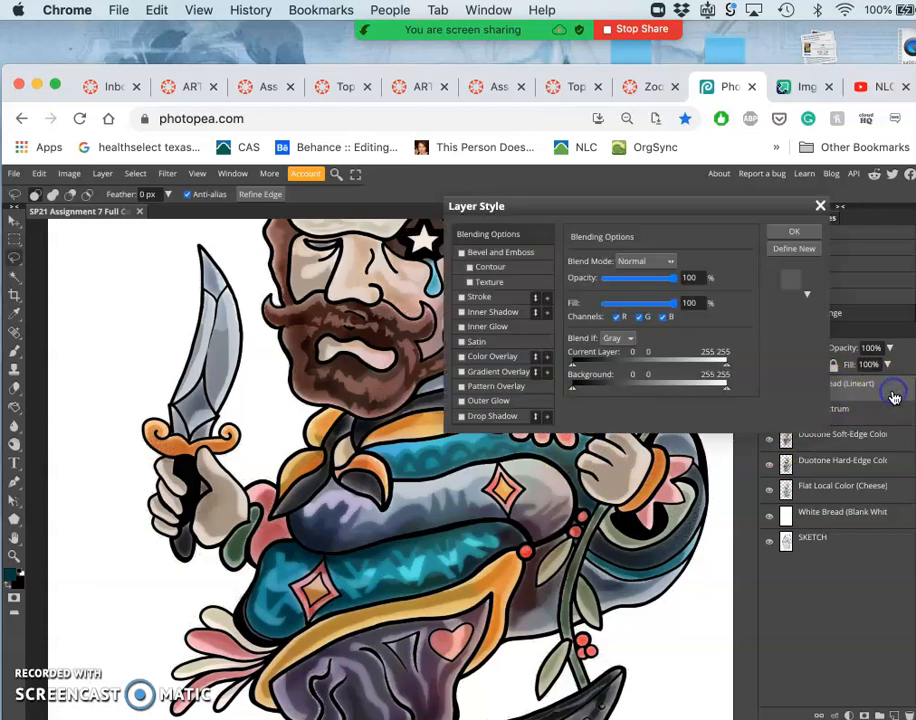
Apply a Color Overlay in dark red #330505 to the Black Bread line art
{"action": "left_click", "coordinate": [462, 357]}
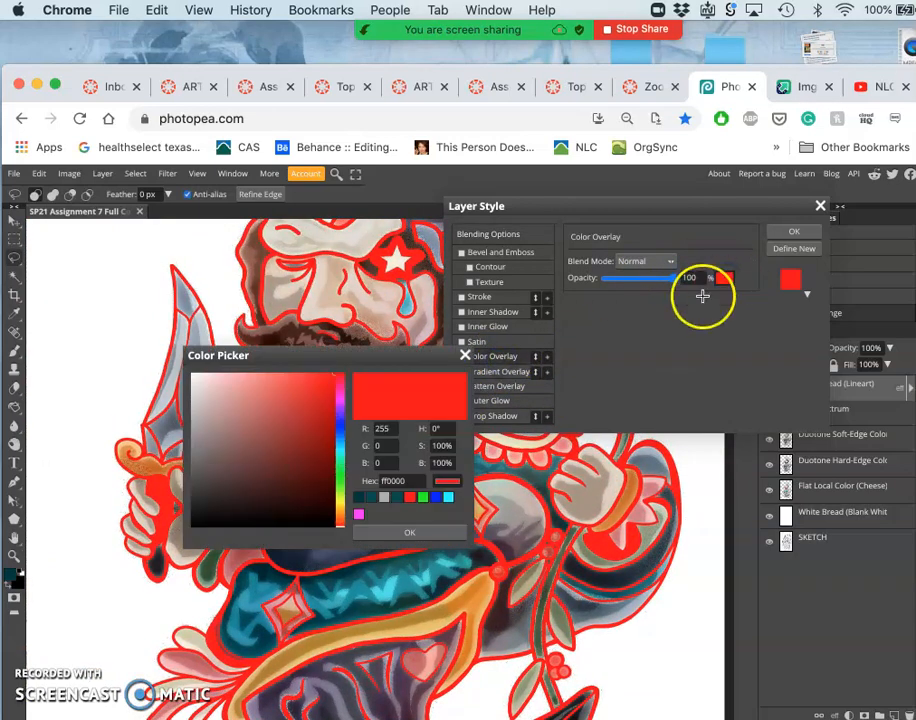
{"action": "left_click", "coordinate": [330, 490]}
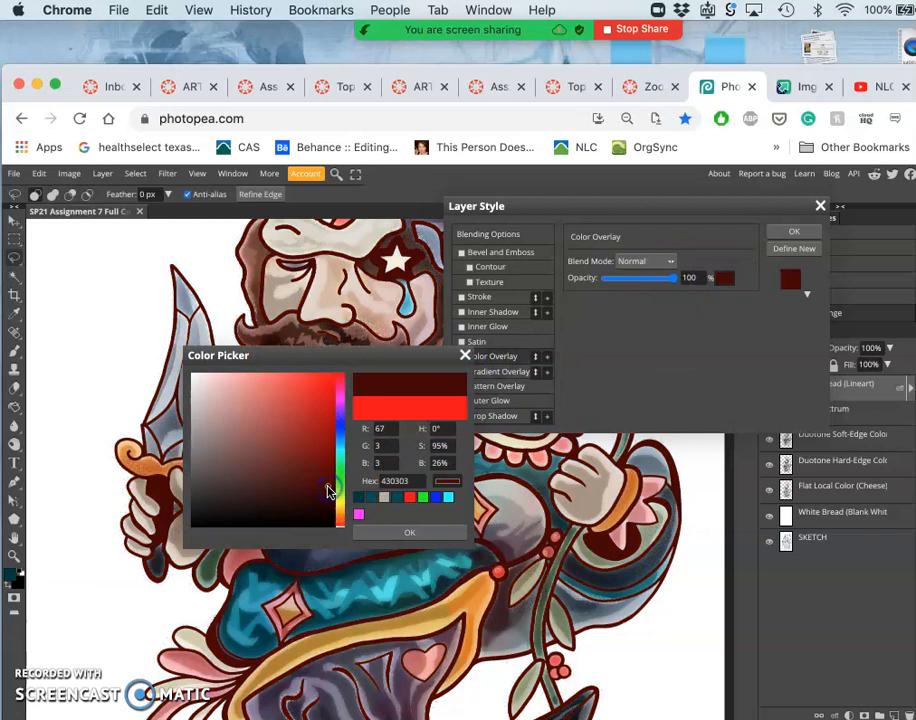
{"action": "mouse_move", "coordinate": [330, 490]}
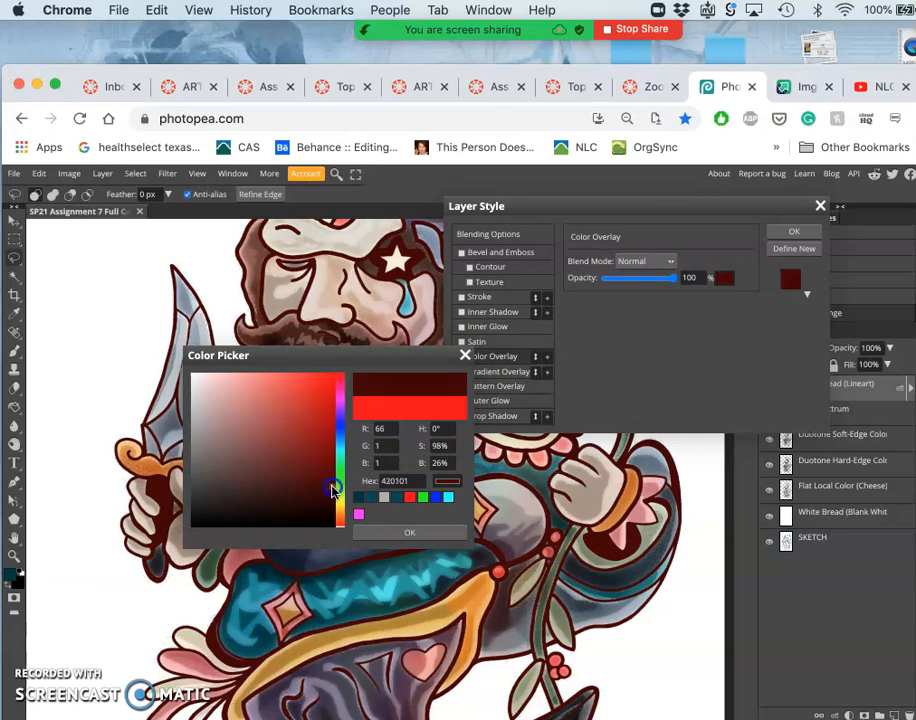
{"action": "left_click_drag", "start_coordinate": [335, 490], "coordinate": [335, 498]}
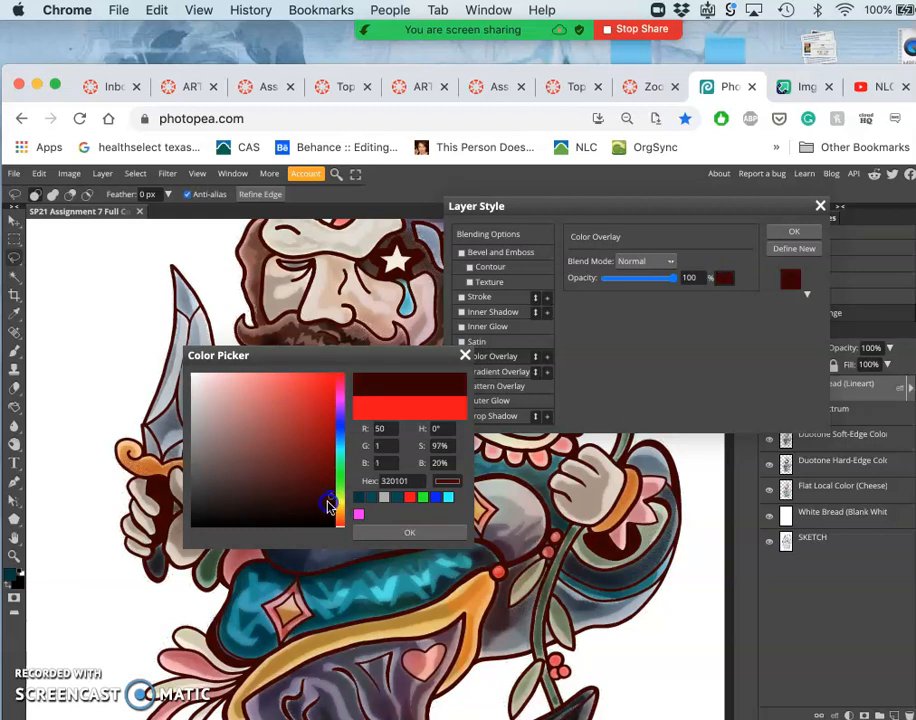
{"action": "left_click", "coordinate": [328, 505]}
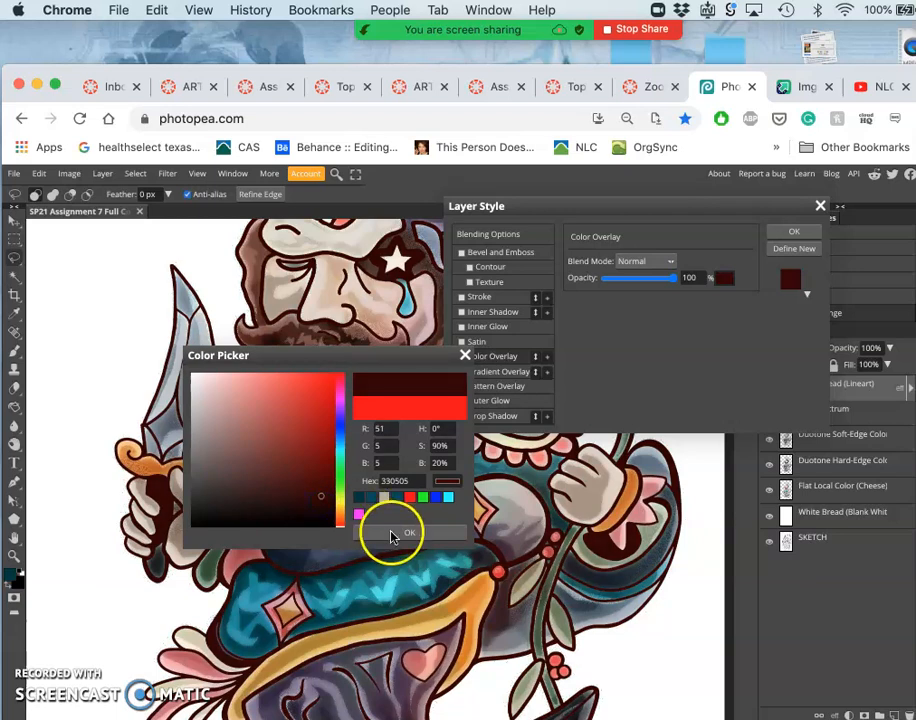
{"action": "left_click", "coordinate": [406, 532]}
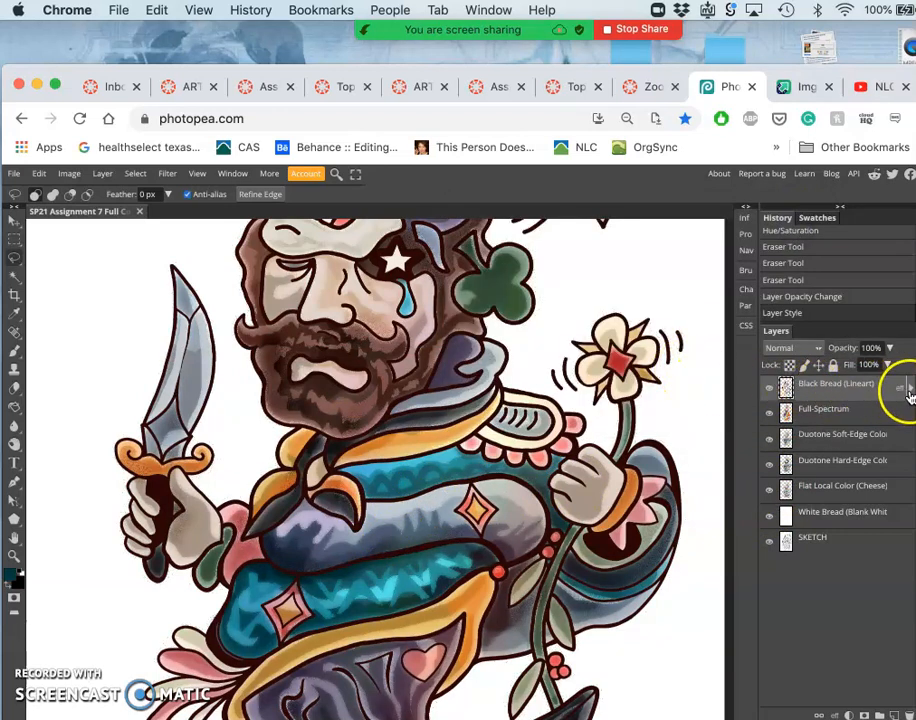
Expand the line-art effects and toggle them off and on to compare outlines
{"action": "left_click", "coordinate": [899, 384]}
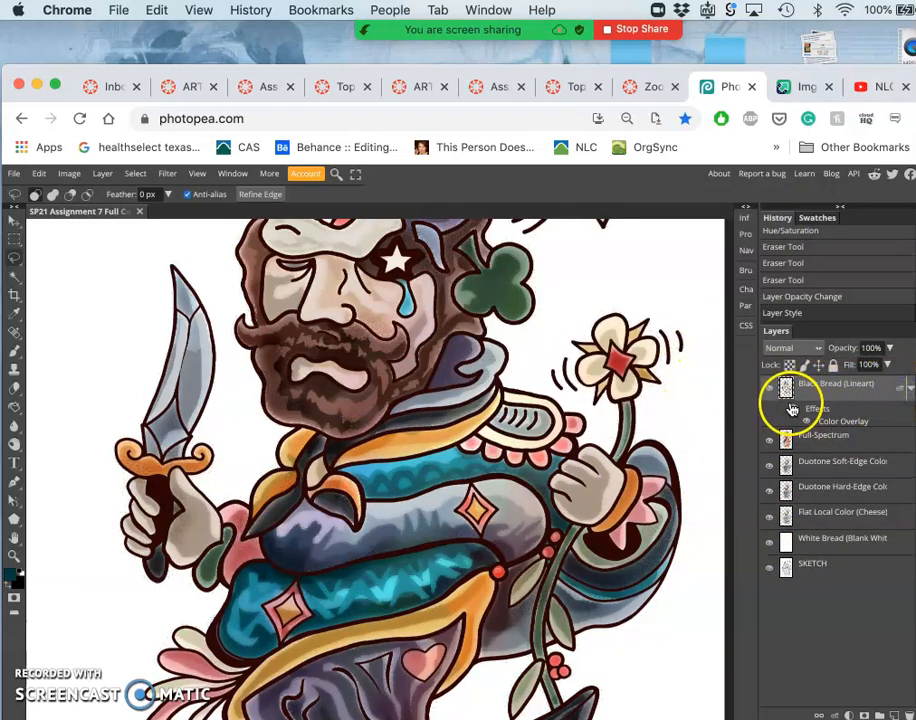
{"action": "left_click", "coordinate": [769, 387]}
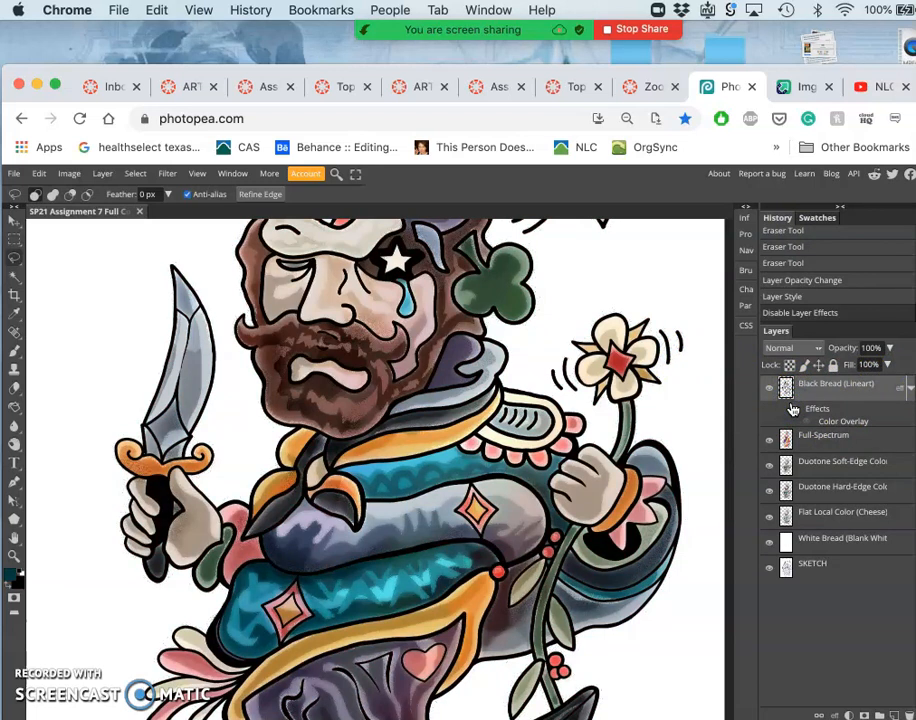
{"action": "left_click", "coordinate": [769, 408]}
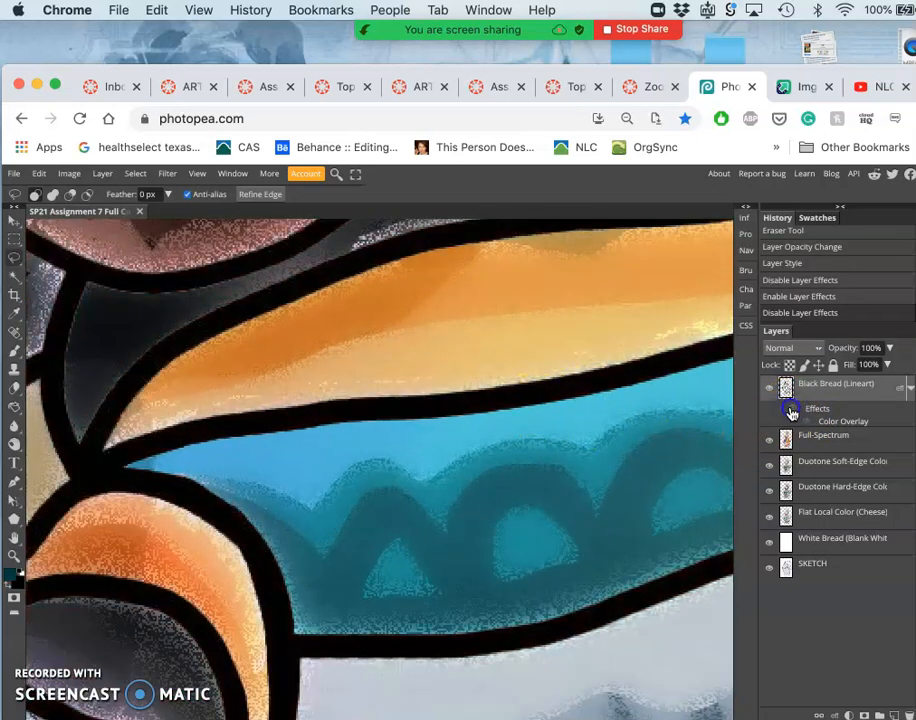
{"action": "left_click", "coordinate": [790, 411]}
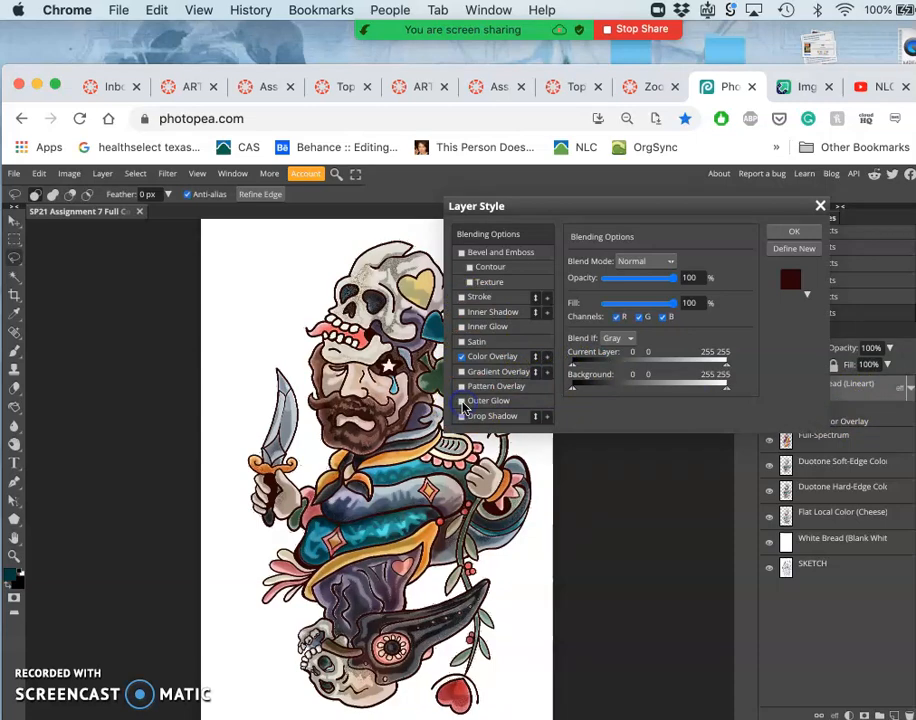
Enable Outer Glow on the line art with pale yellow colour #ebebc0
{"action": "left_click", "coordinate": [488, 400]}
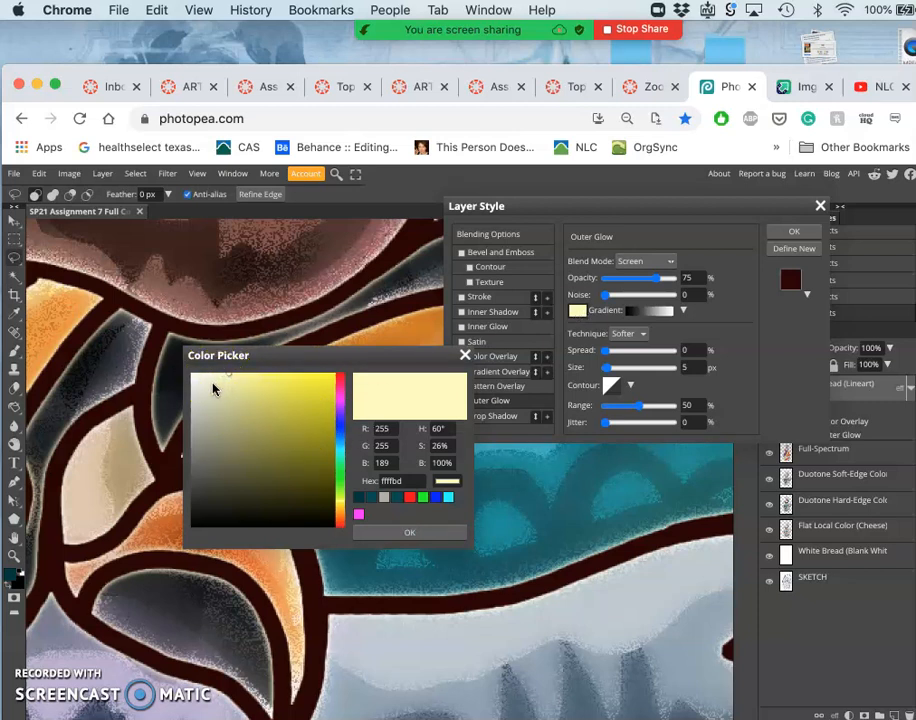
{"action": "left_click", "coordinate": [215, 383]}
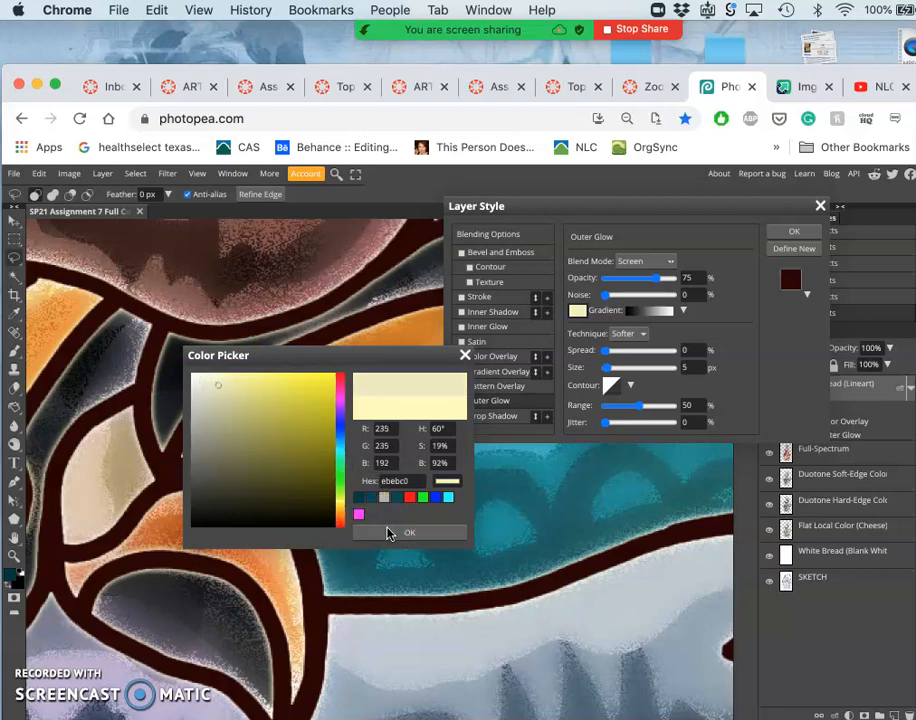
{"action": "left_click", "coordinate": [408, 532]}
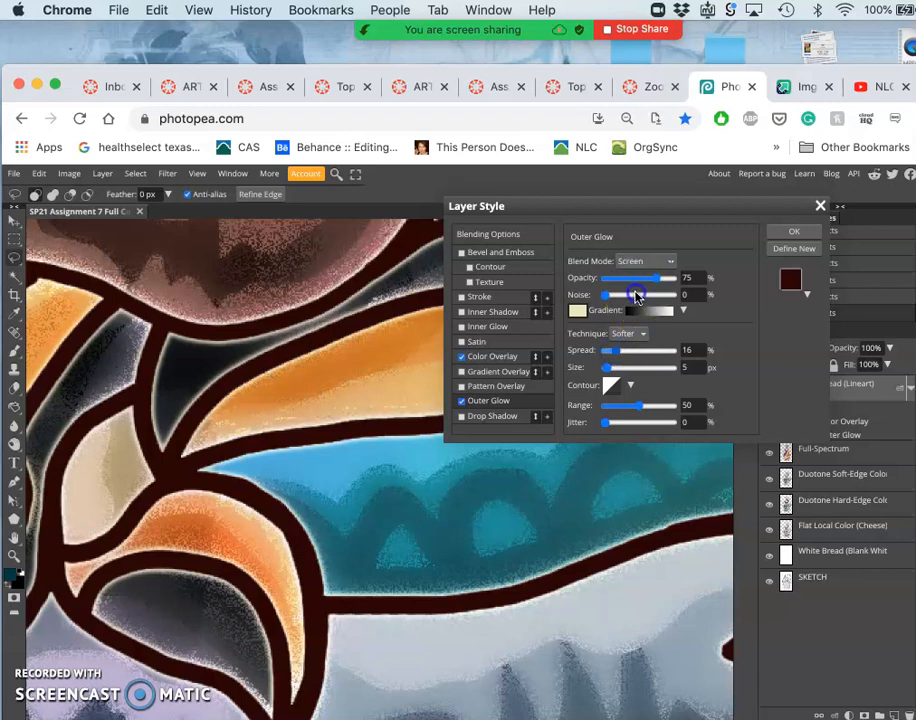
Set the outer glow to spread 14, noise 61, size 7 px, and lower its opacity
{"action": "left_click_drag", "start_coordinate": [612, 350], "coordinate": [640, 350]}
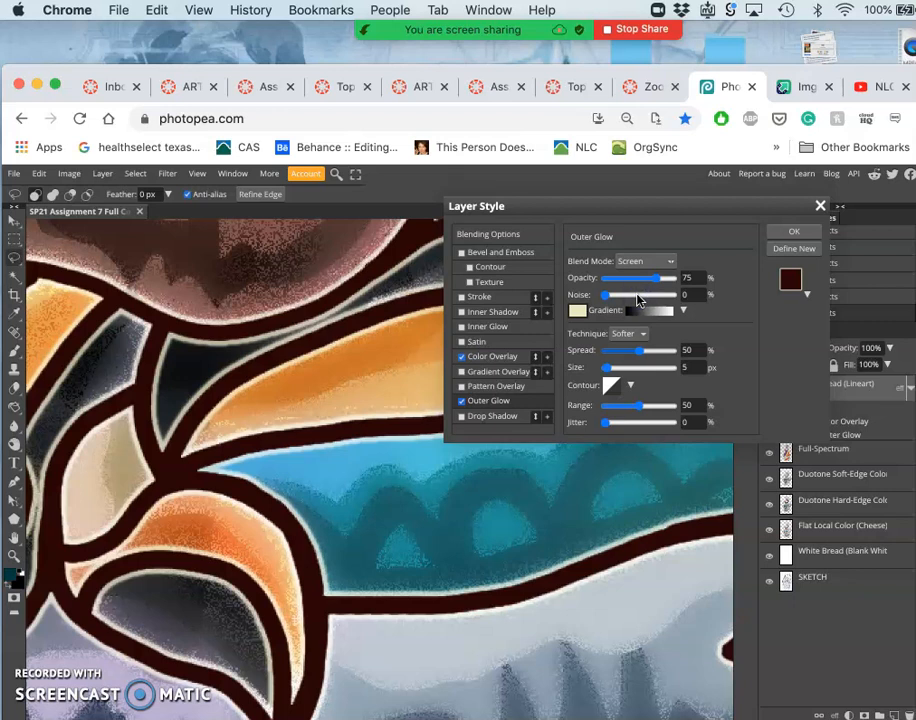
{"action": "left_click_drag", "start_coordinate": [604, 295], "coordinate": [652, 295]}
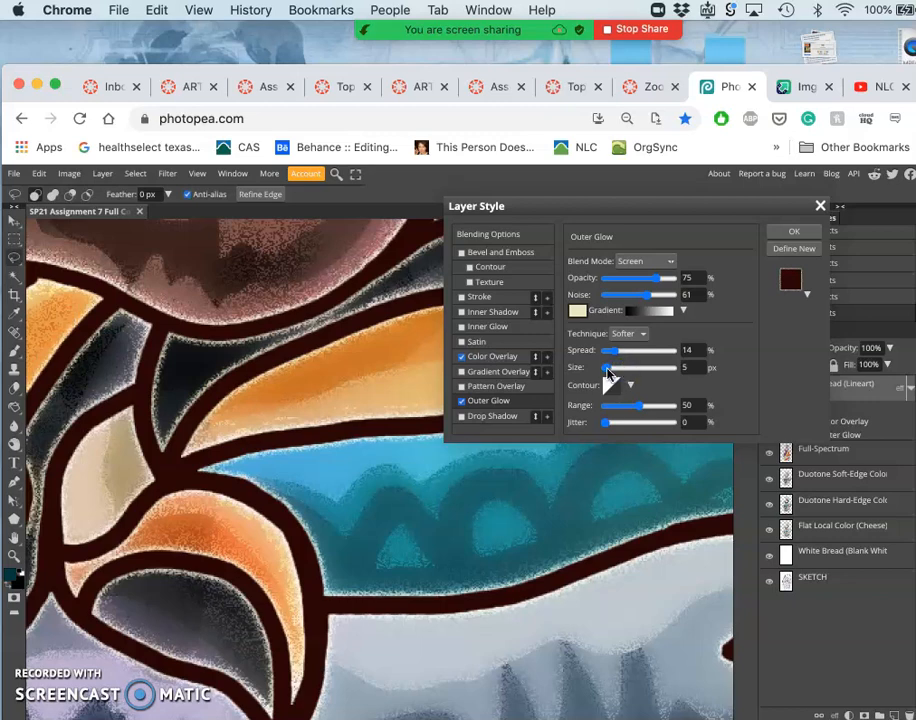
{"action": "mouse_move", "coordinate": [625, 375]}
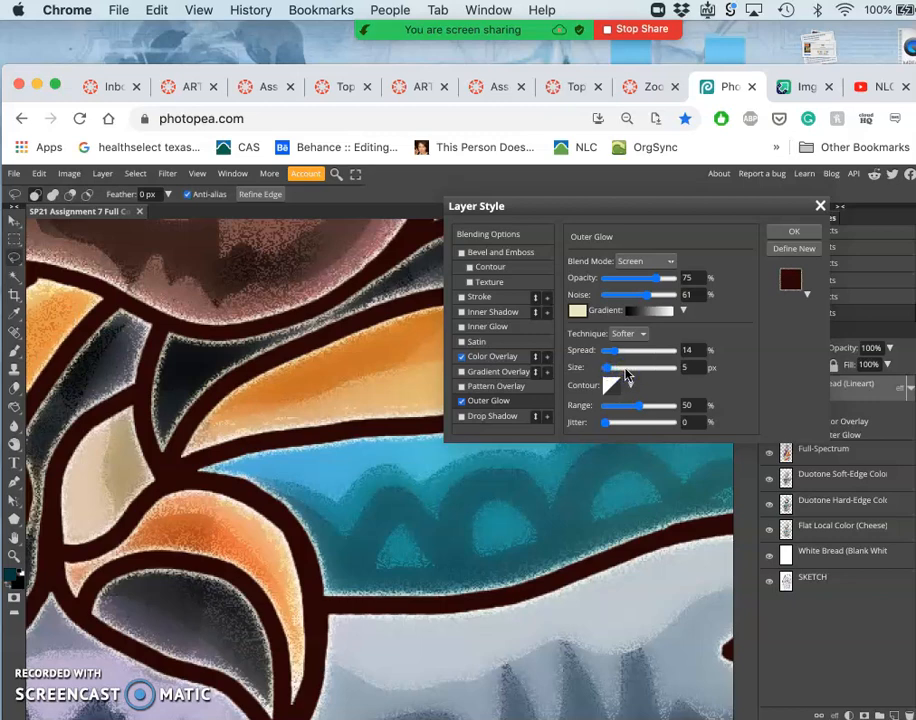
{"action": "left_click_drag", "start_coordinate": [611, 367], "coordinate": [642, 367]}
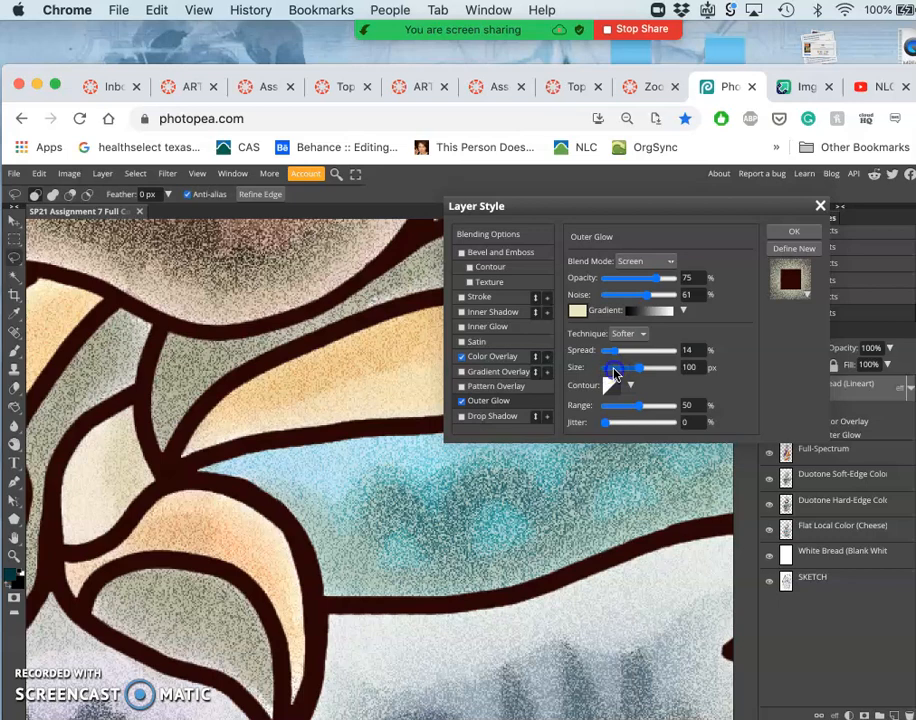
{"action": "left_click_drag", "start_coordinate": [637, 368], "coordinate": [613, 368]}
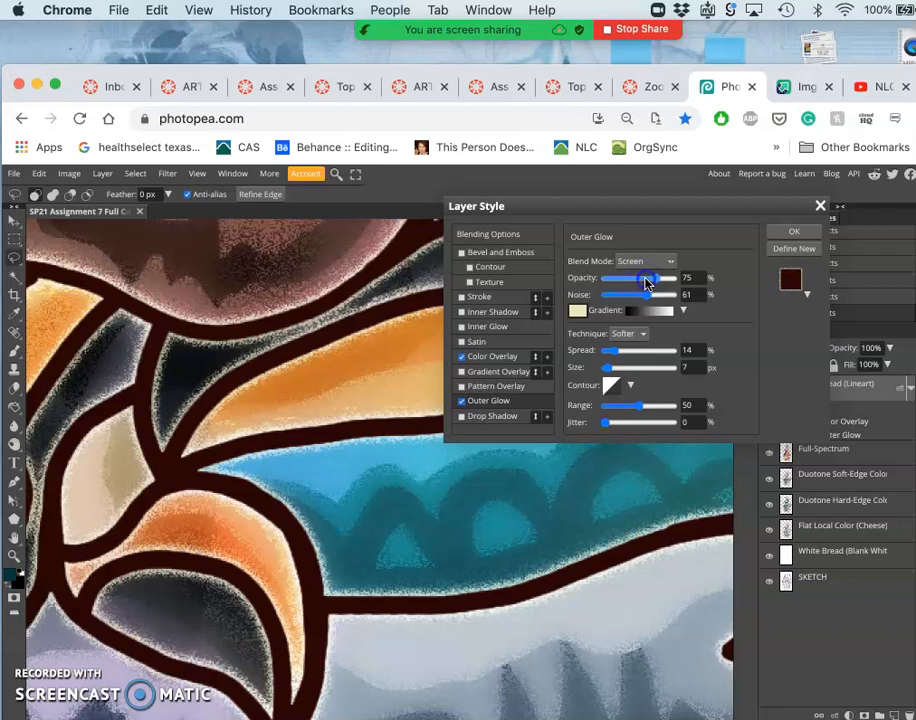
{"action": "left_click_drag", "start_coordinate": [655, 277], "coordinate": [643, 277]}
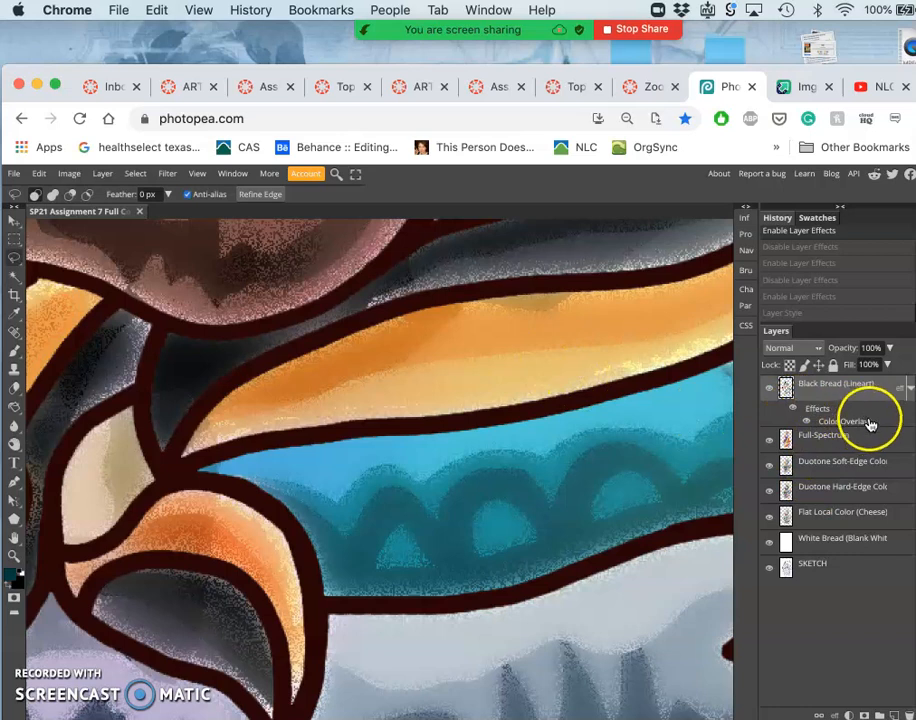
Reopen the line art's Outer Glow settings and drop its opacity to 67%
{"action": "double_click", "coordinate": [853, 420]}
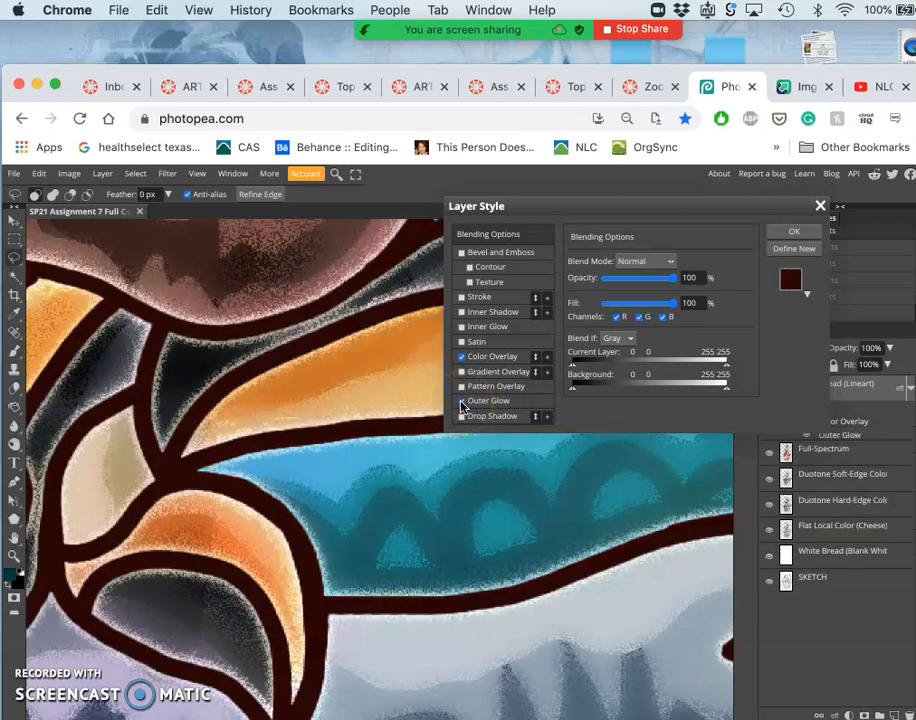
{"action": "left_click", "coordinate": [489, 400]}
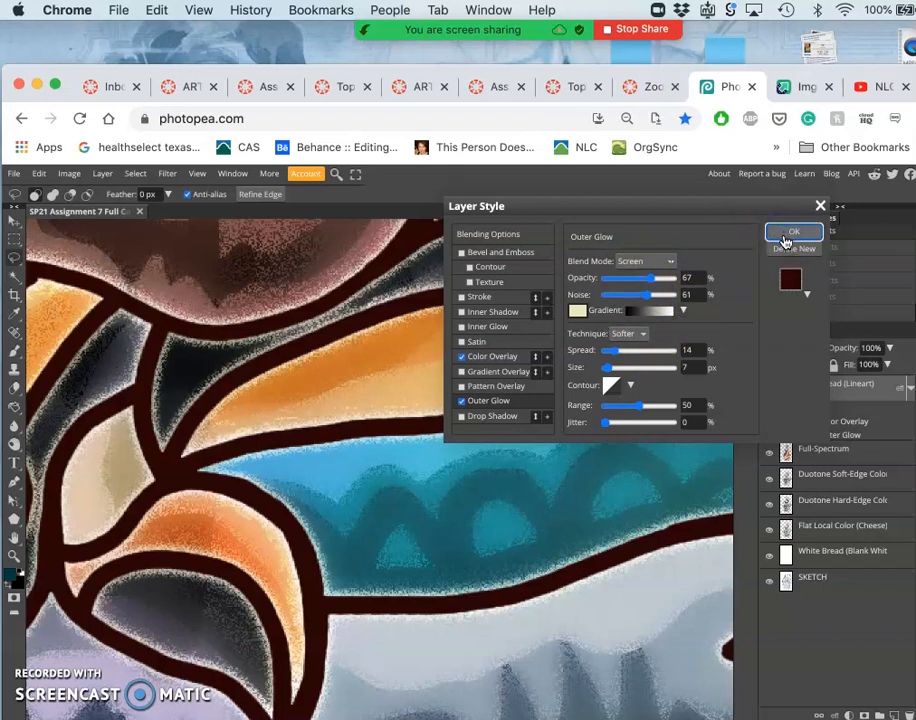
{"action": "mouse_move", "coordinate": [700, 332]}
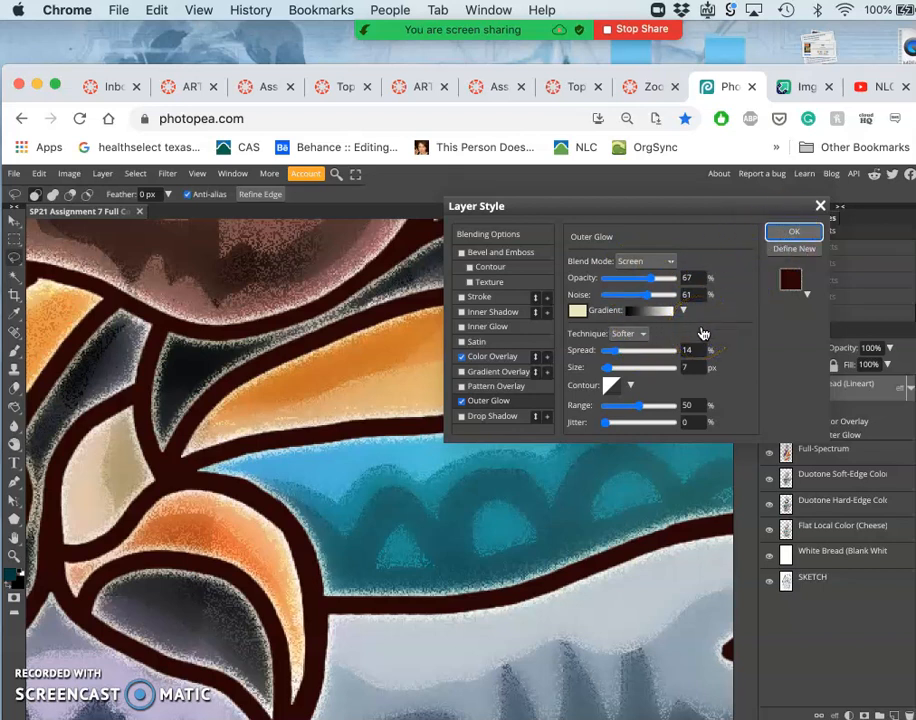
{"action": "left_click", "coordinate": [793, 231]}
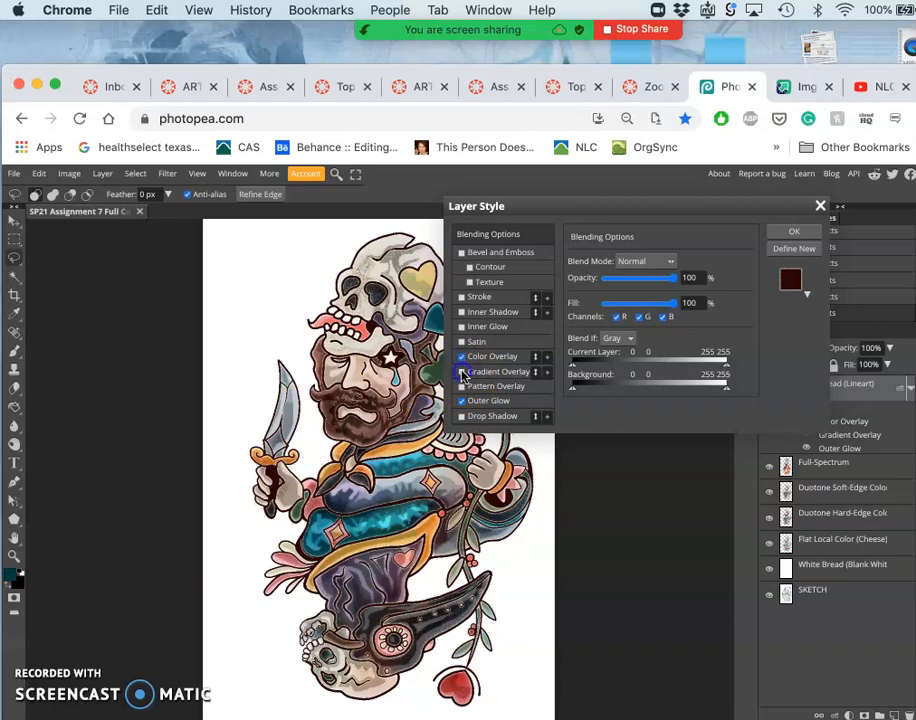
Enable a preset Gradient Overlay with Reverse checked on the line art
{"action": "left_click", "coordinate": [499, 371]}
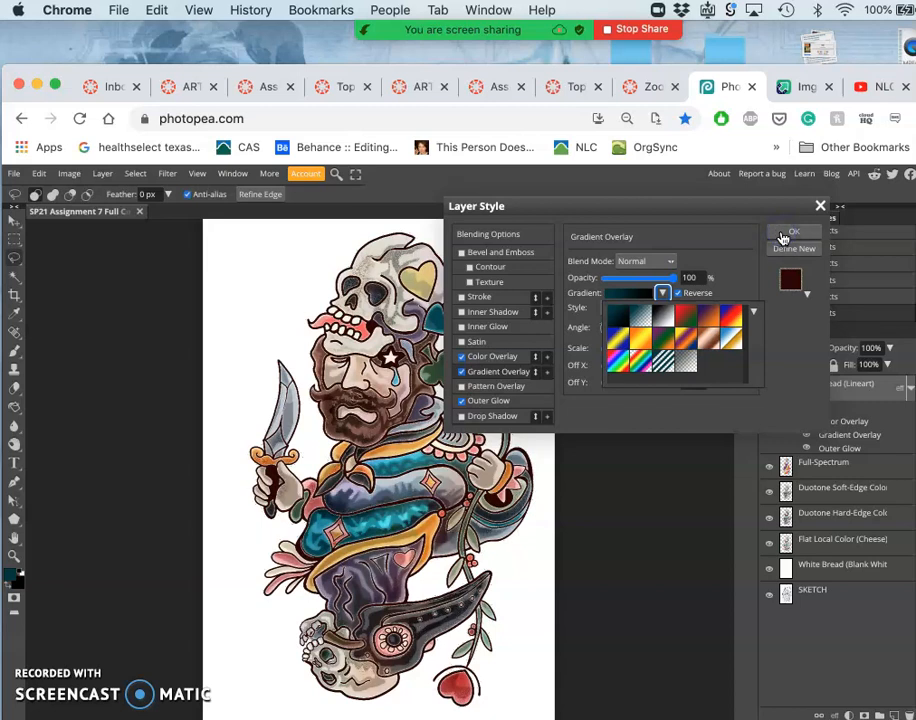
{"action": "left_click", "coordinate": [793, 231]}
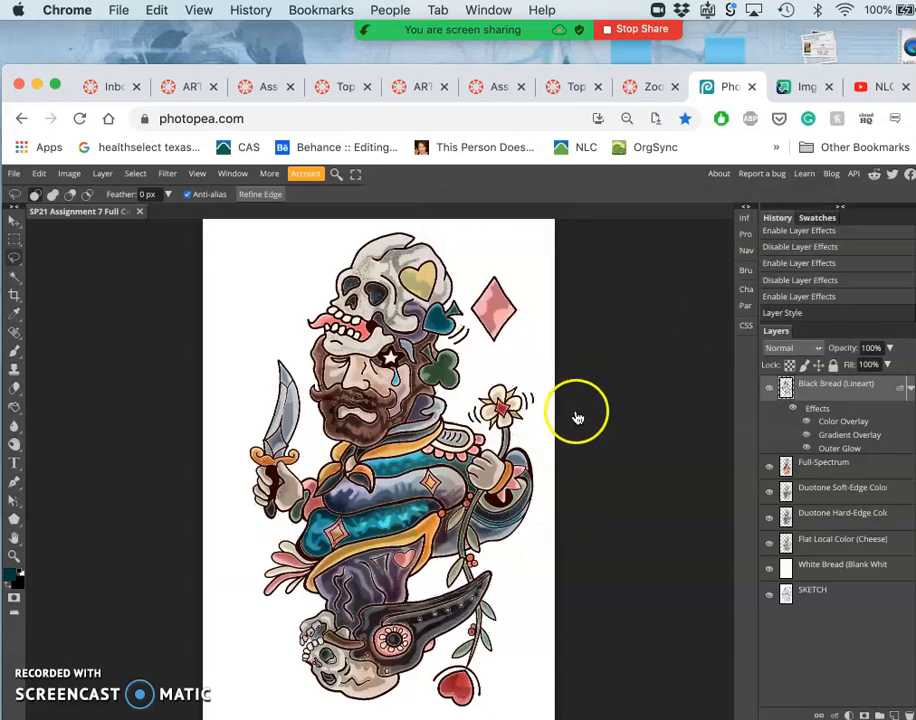
{"action": "mouse_move", "coordinate": [807, 427]}
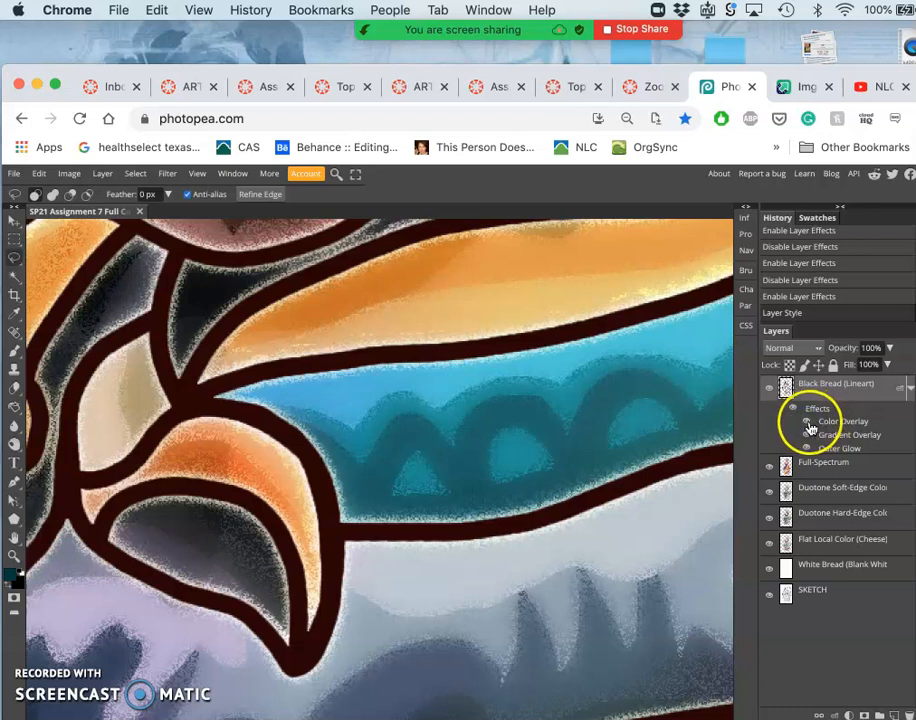
Toggle the line art's Color Overlay effect off under Effects to compare the gradient look
{"action": "left_click", "coordinate": [808, 410]}
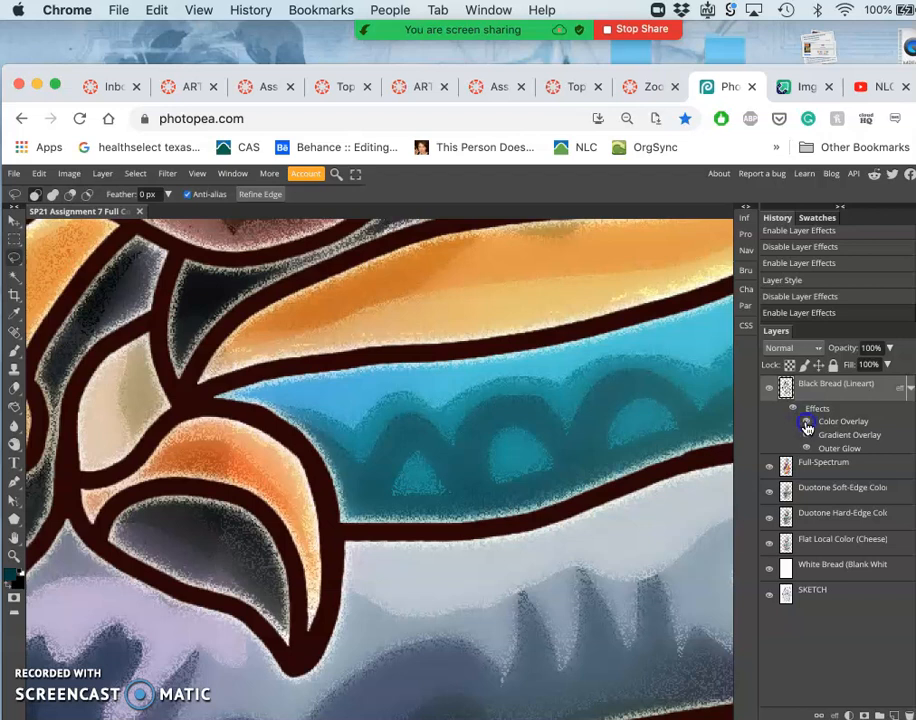
{"action": "mouse_move", "coordinate": [789, 432]}
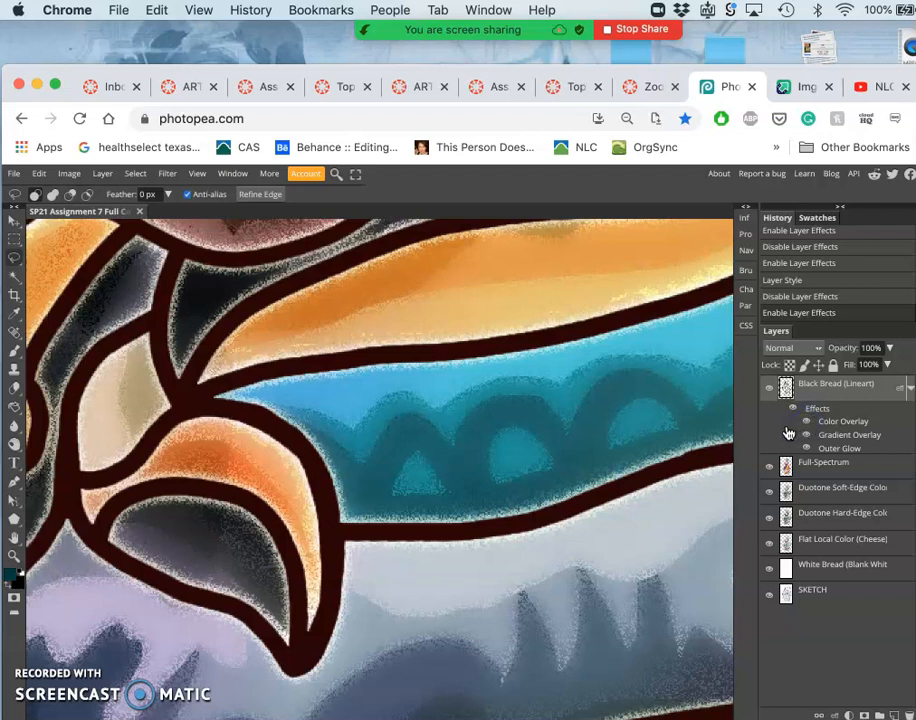
{"action": "left_click", "coordinate": [788, 433]}
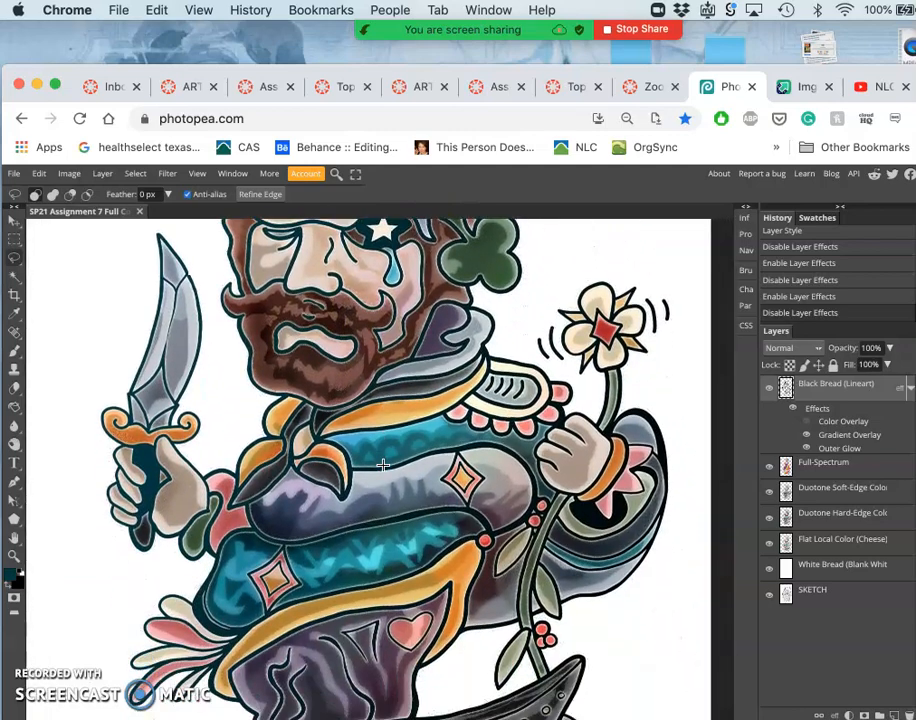
{"action": "scroll", "scroll_direction": "down", "scroll_amount": 3}
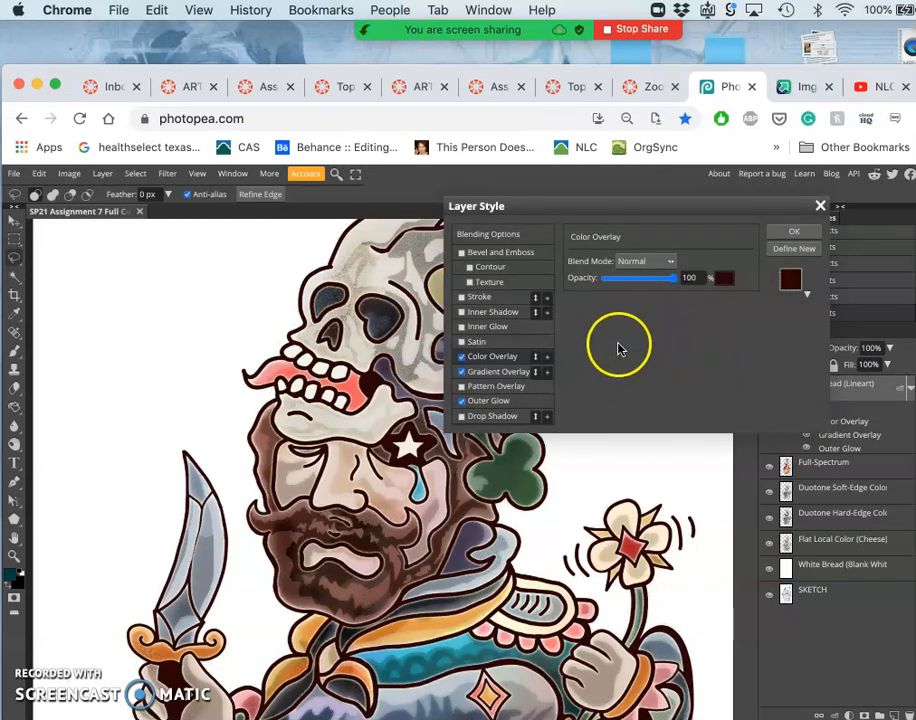
{"action": "mouse_move", "coordinate": [628, 358]}
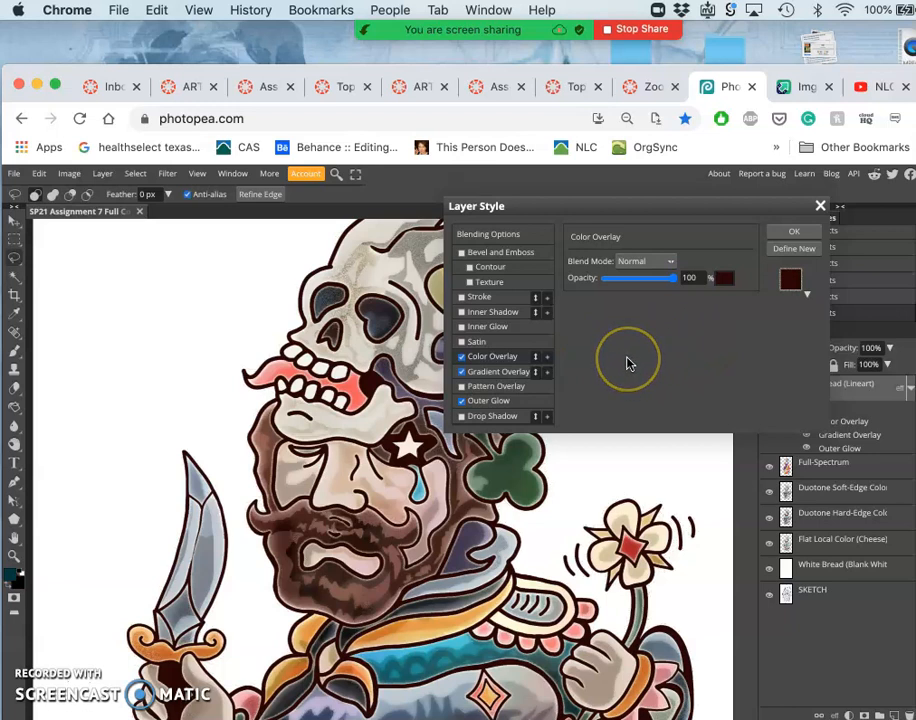
{"action": "mouse_move", "coordinate": [628, 362]}
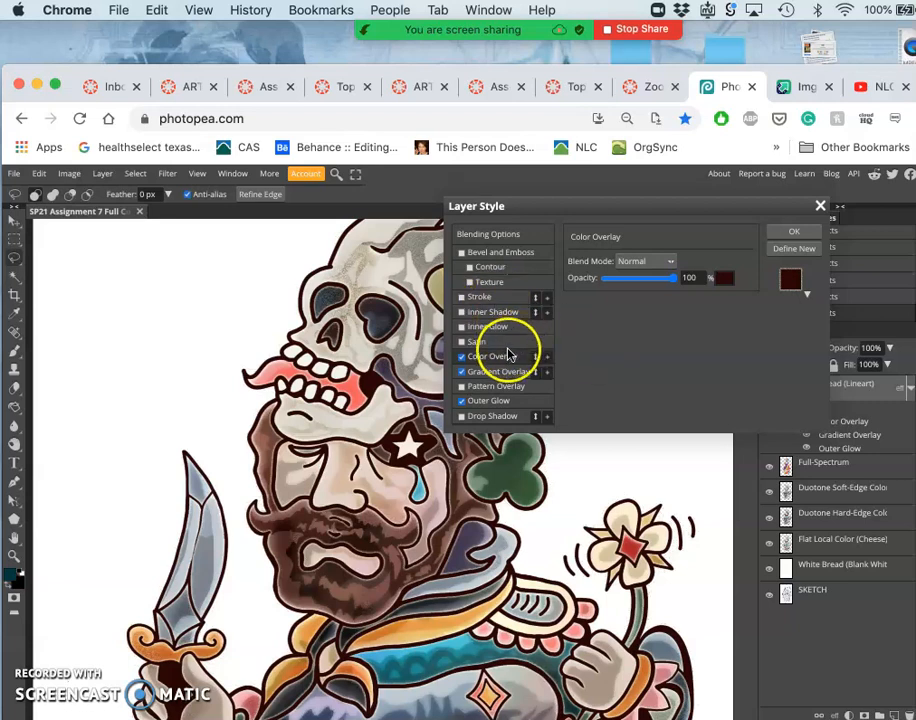
Set the line-art Color Overlay to Dissolve blend at 50% opacity
{"action": "left_click", "coordinate": [644, 261]}
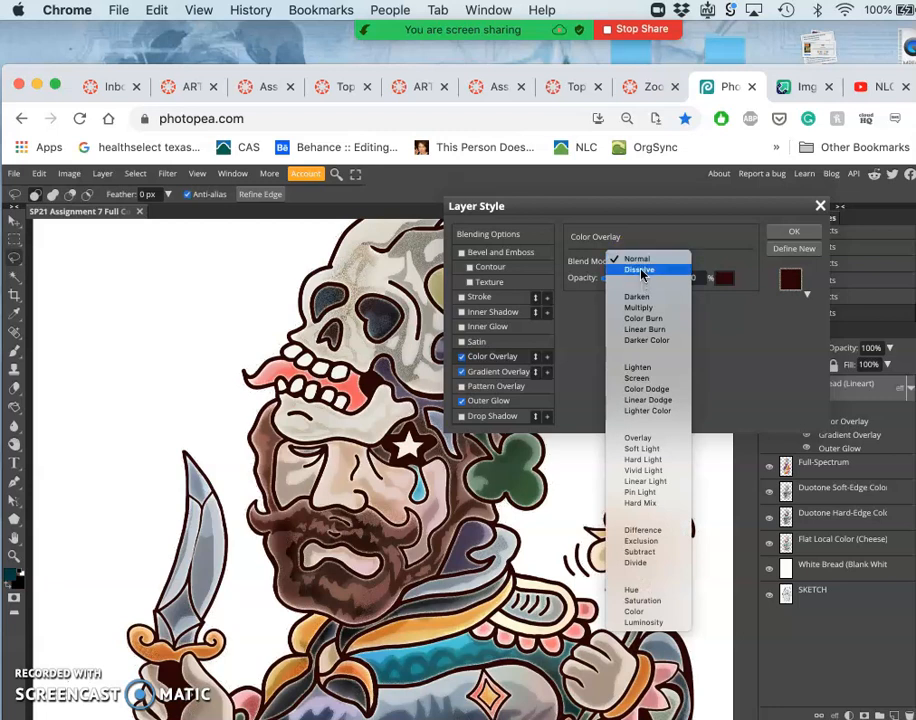
{"action": "mouse_move", "coordinate": [640, 295]}
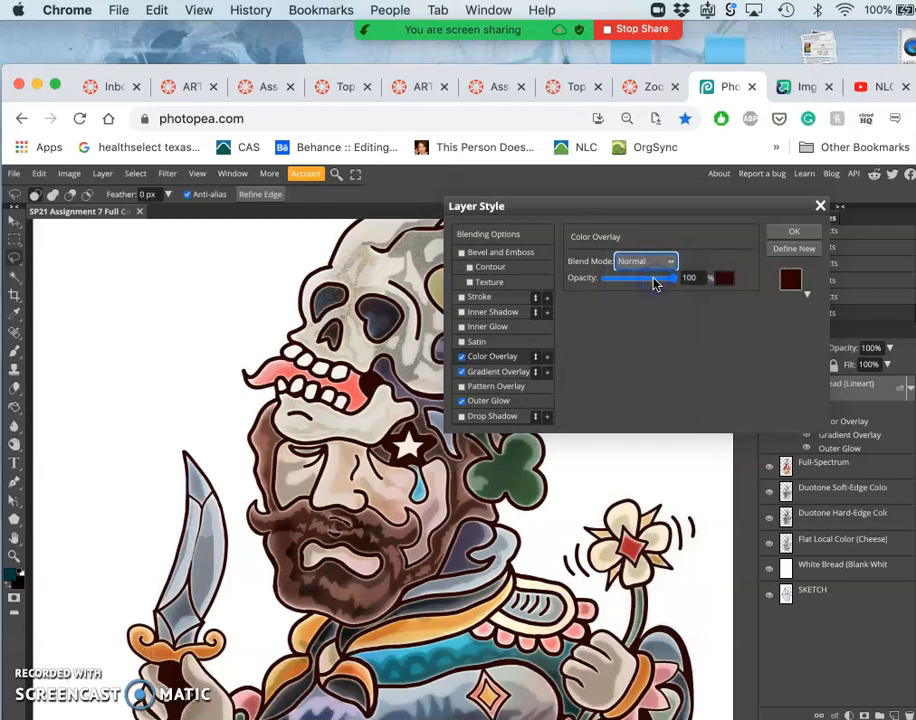
{"action": "left_click", "coordinate": [645, 261]}
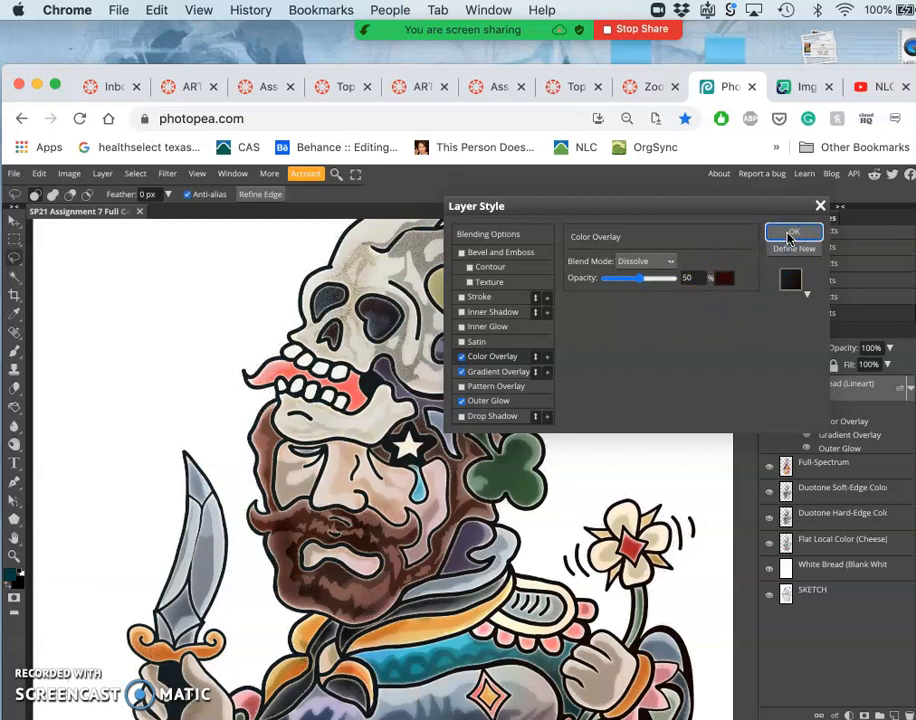
{"action": "mouse_move", "coordinate": [791, 240]}
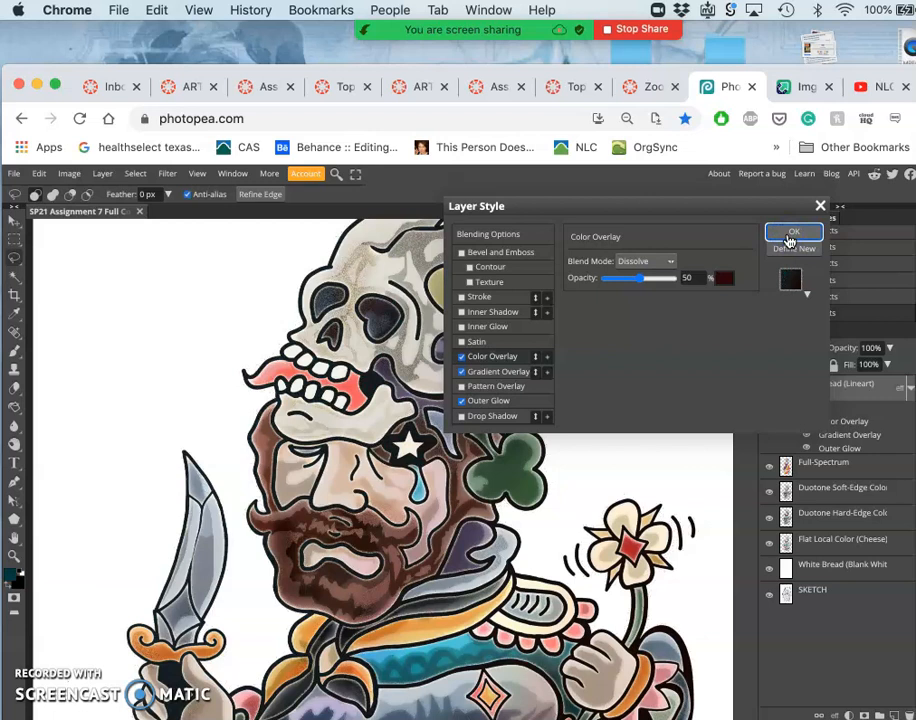
{"action": "left_click", "coordinate": [794, 231]}
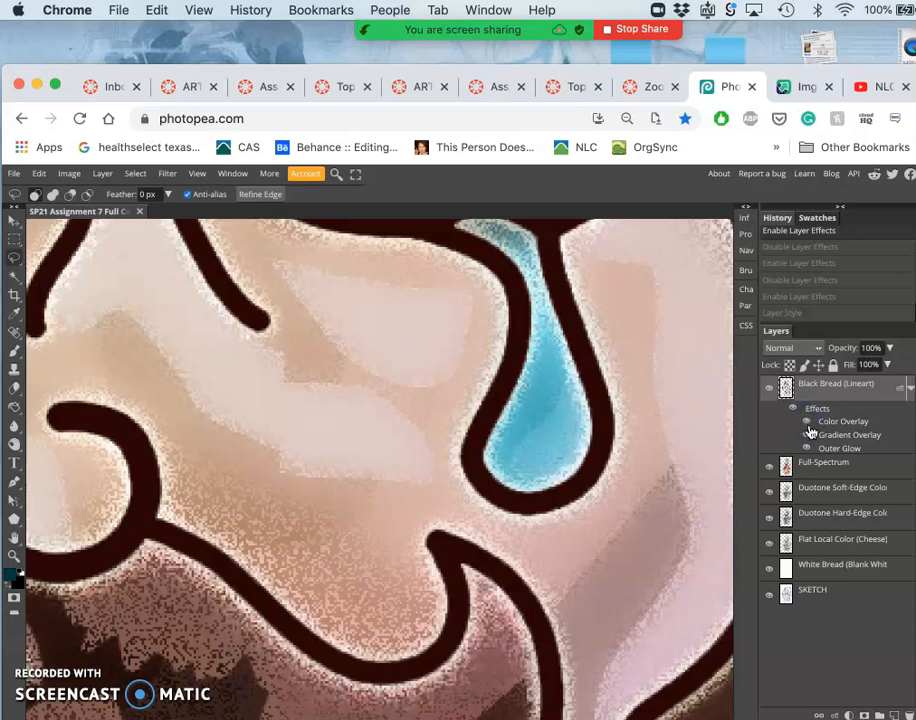
Set the Black Bread line-art colour overlay to dark red, Dissolve blending, 43% opacity
{"action": "left_click", "coordinate": [807, 408]}
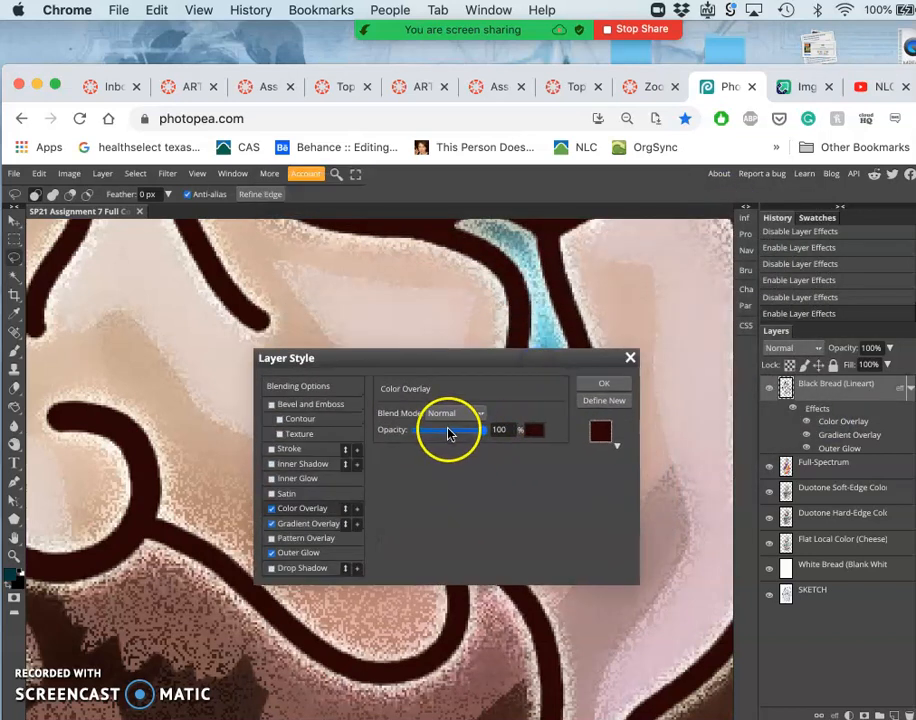
{"action": "left_click", "coordinate": [455, 413]}
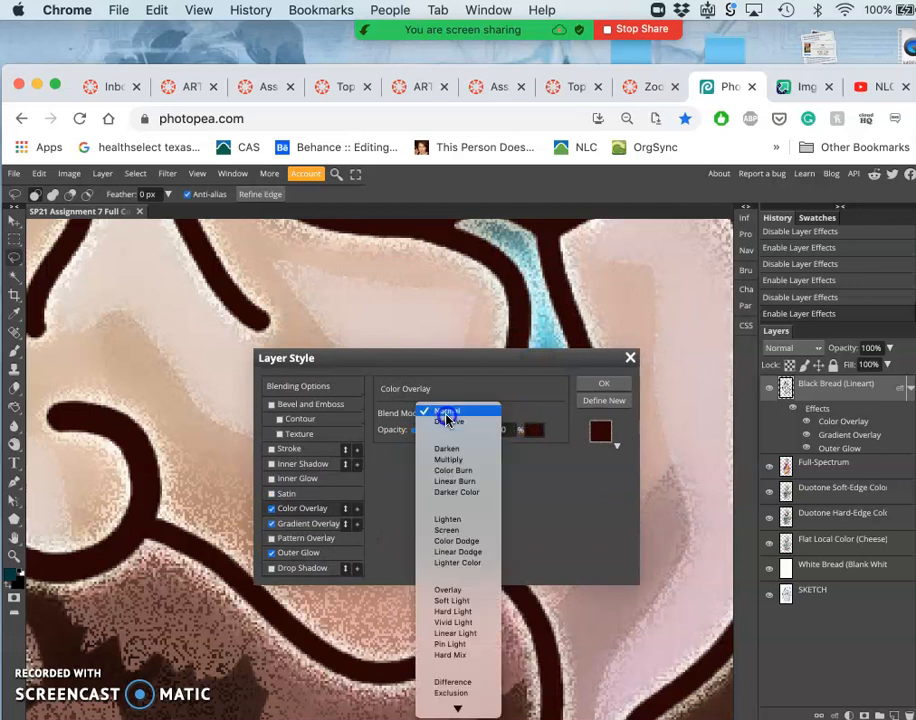
{"action": "left_click", "coordinate": [445, 420]}
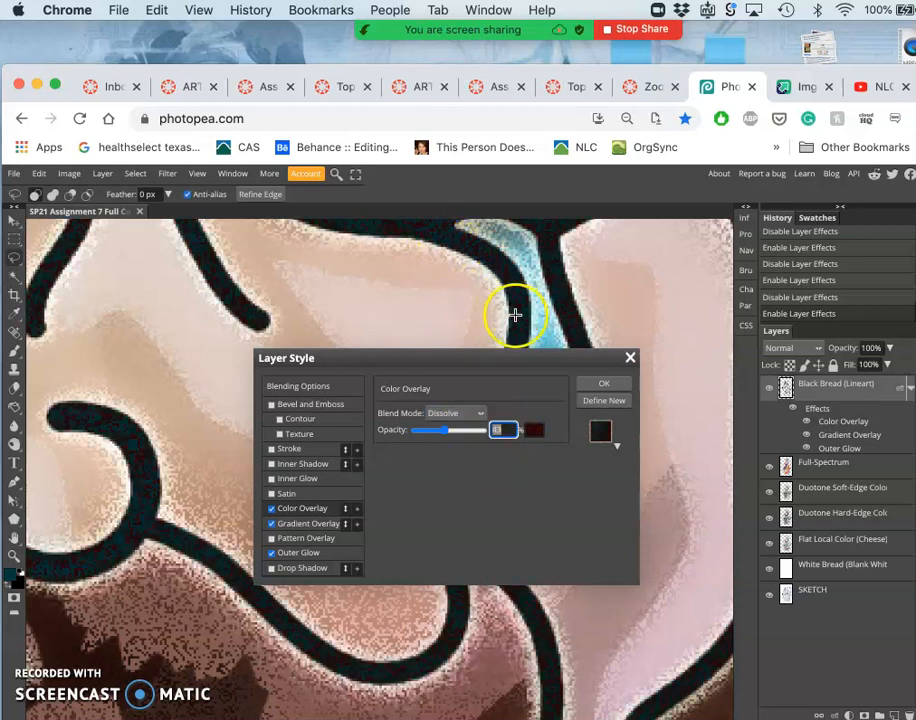
{"action": "mouse_move", "coordinate": [151, 525]}
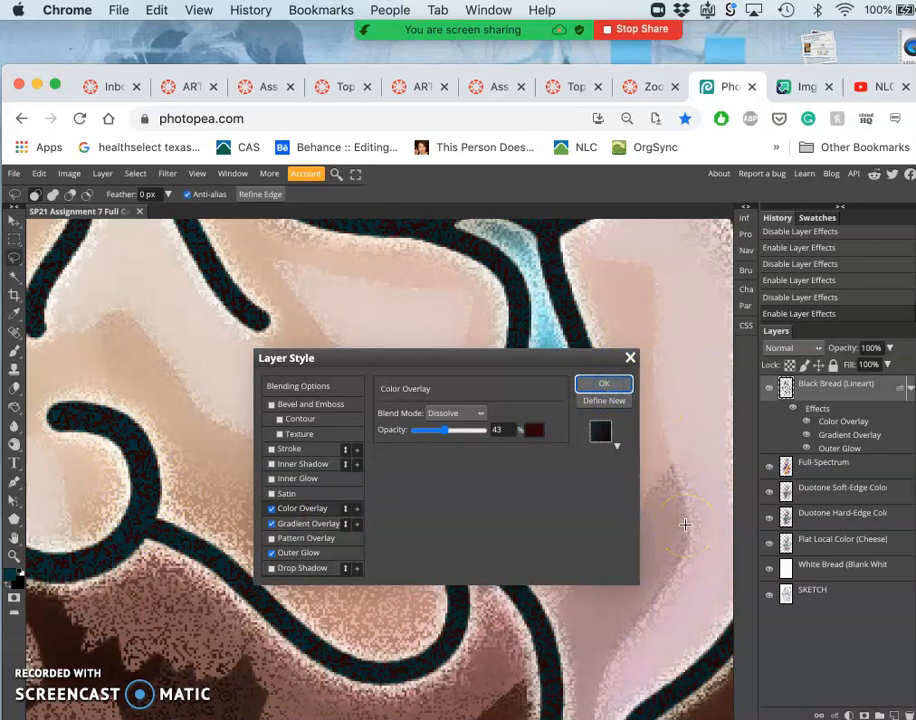
{"action": "left_click", "coordinate": [604, 383]}
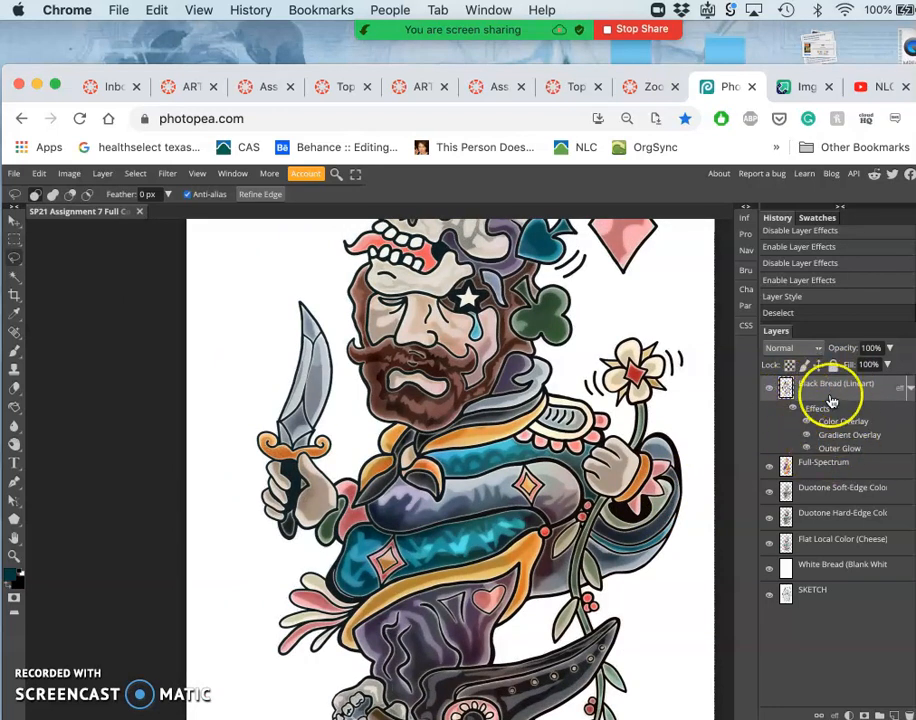
{"action": "mouse_move", "coordinate": [895, 615]}
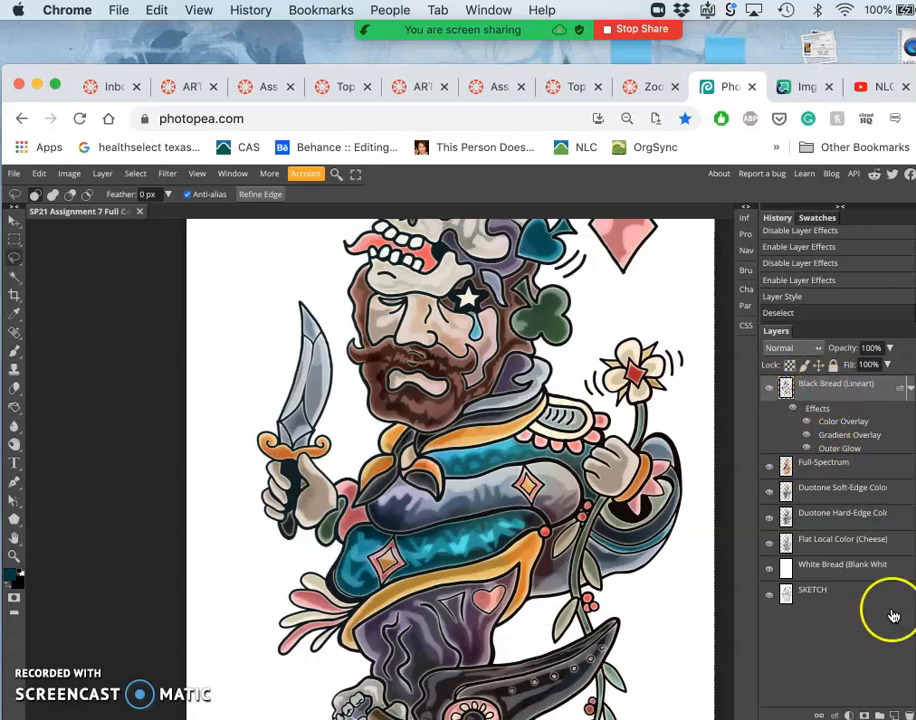
{"action": "mouse_move", "coordinate": [890, 616]}
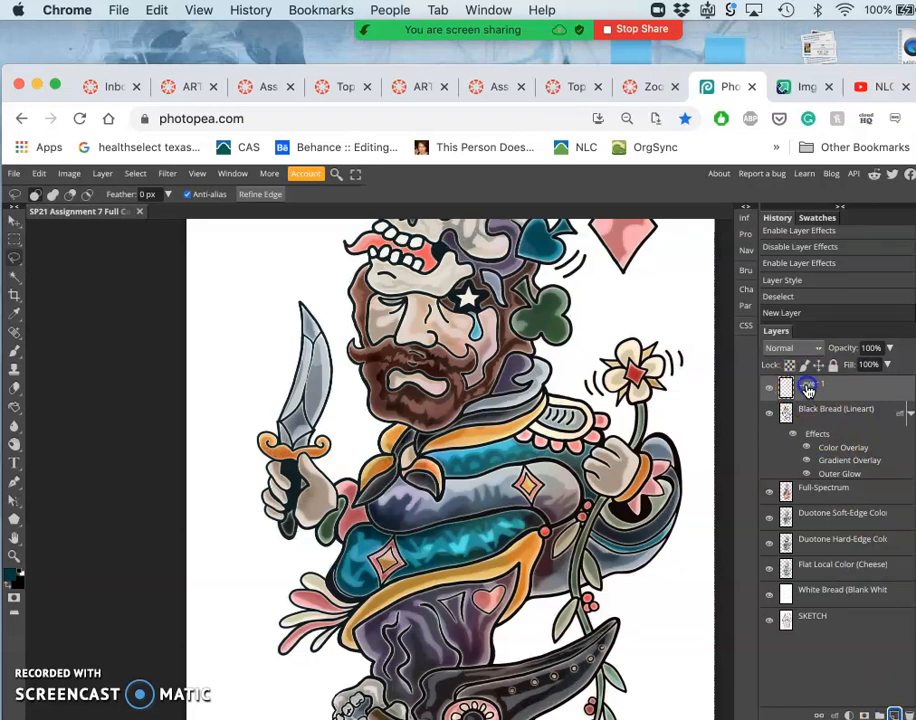
Rename the new empty layer above the line art to 'Color Holds'
{"action": "double_click", "coordinate": [810, 387]}
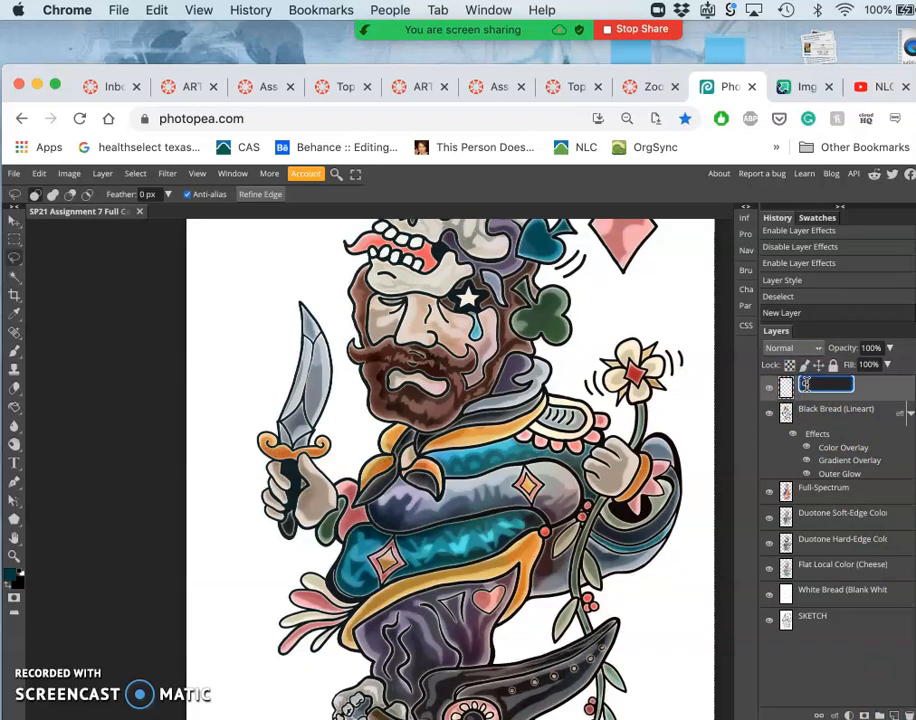
{"action": "type", "text": "Color Holds"}
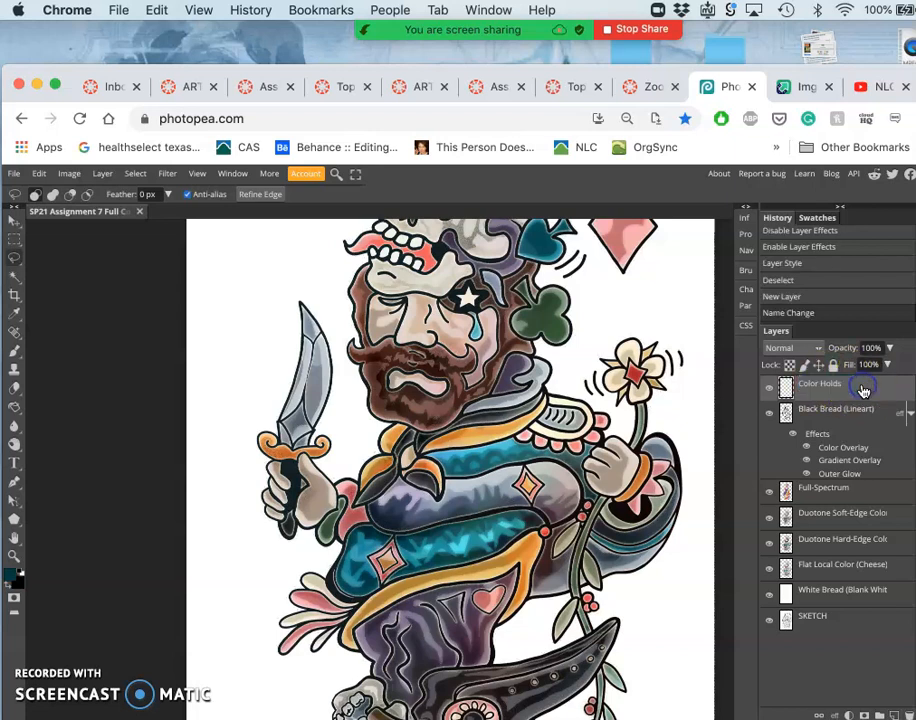
{"action": "mouse_move", "coordinate": [395, 382]}
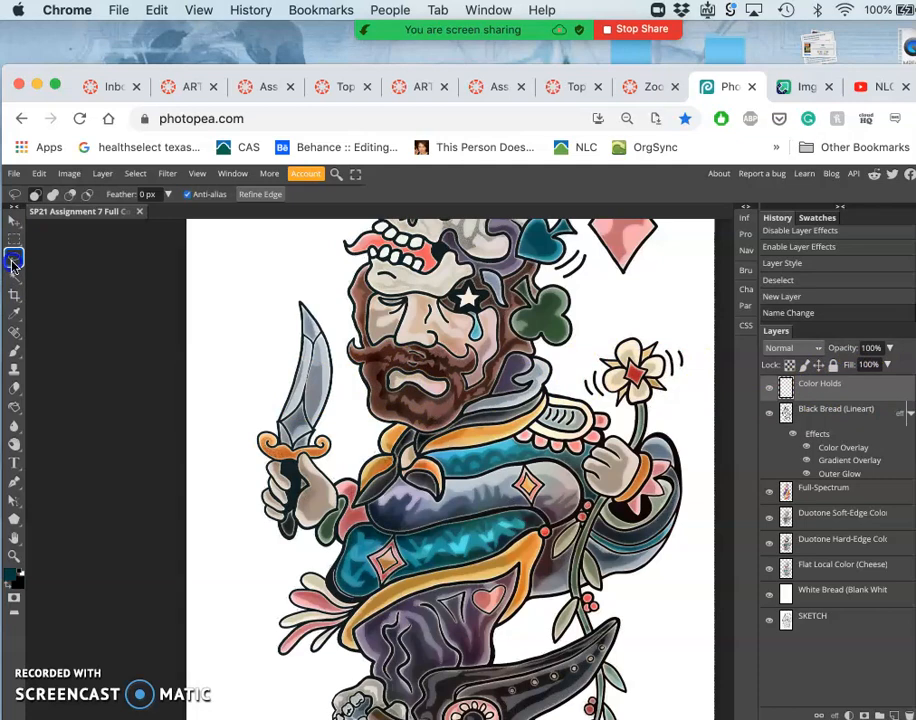
{"action": "mouse_move", "coordinate": [335, 426]}
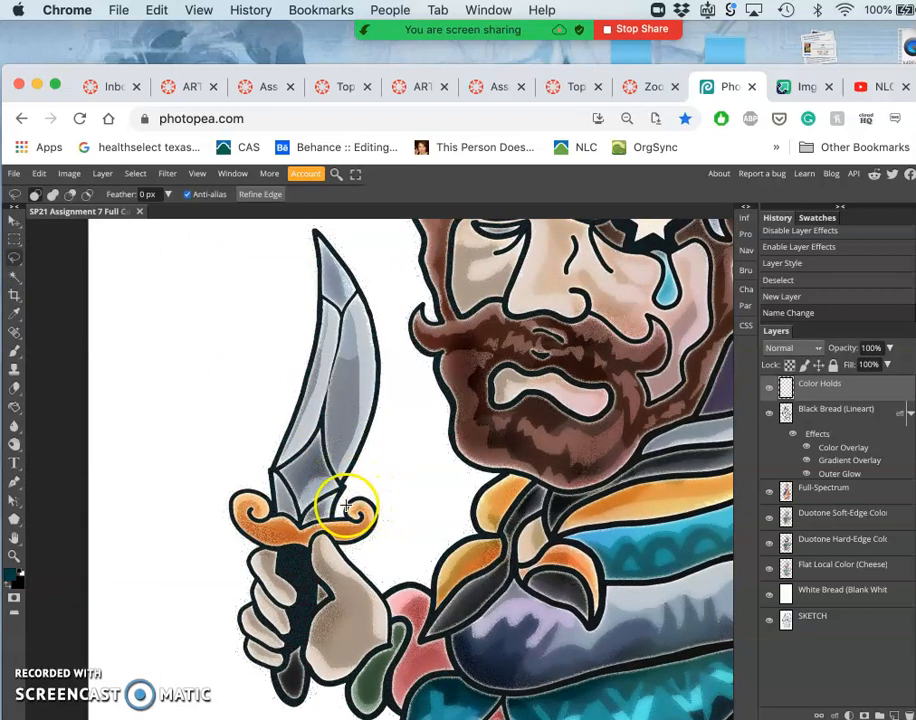
{"action": "mouse_move", "coordinate": [308, 521]}
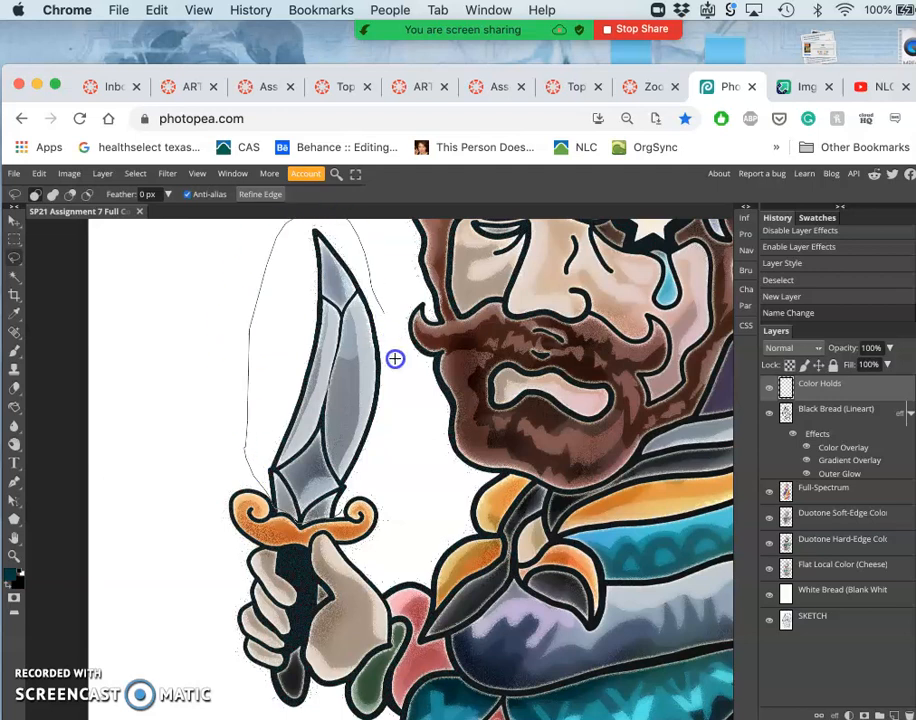
{"action": "mouse_move", "coordinate": [350, 497]}
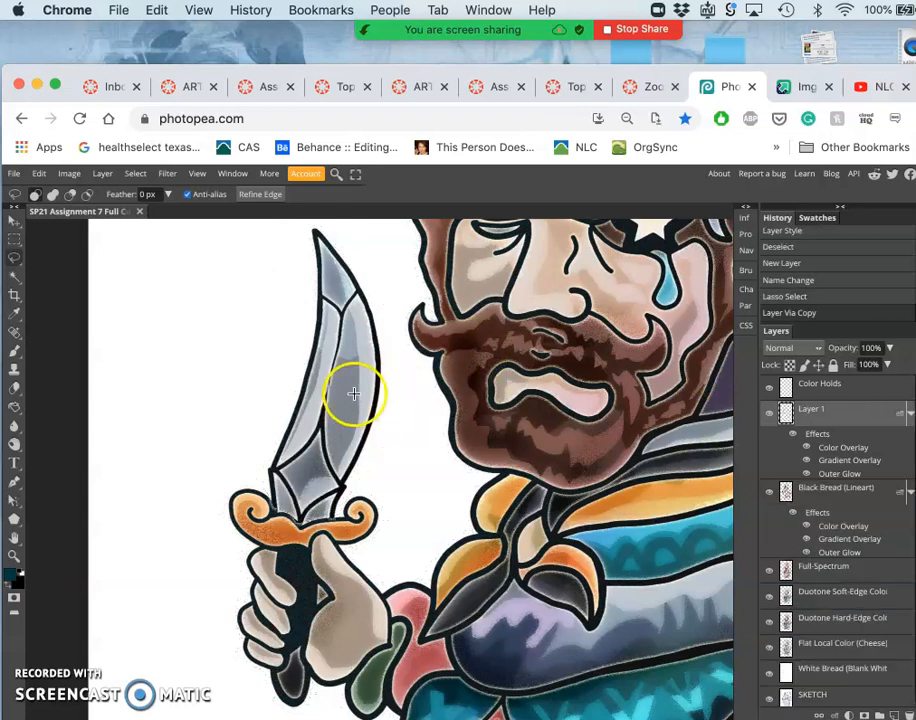
{"action": "mouse_move", "coordinate": [835, 450]}
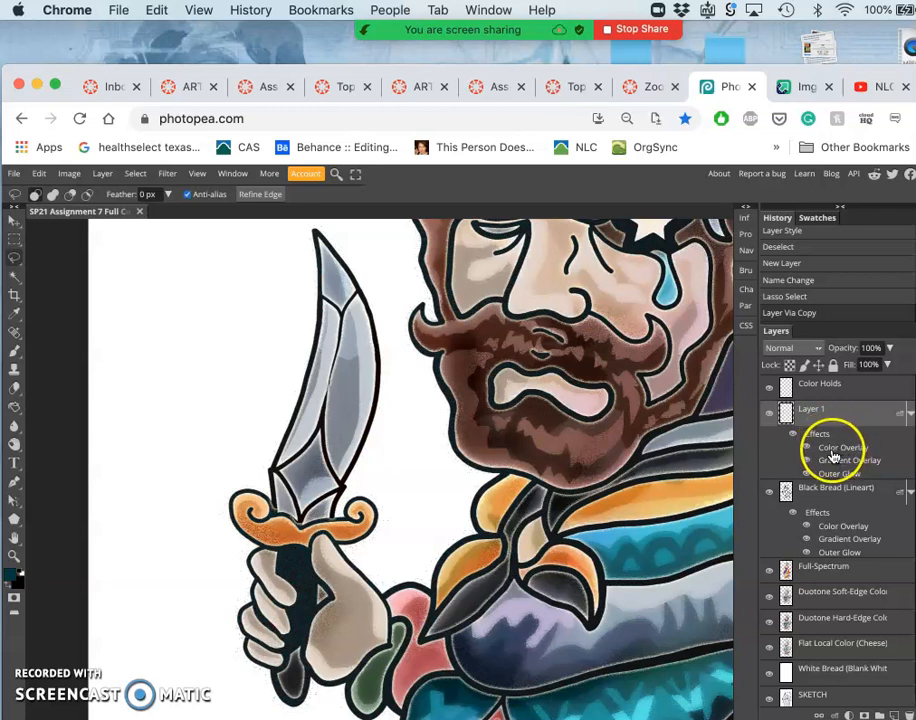
Raise Layer 1's colour overlay to 100% opacity and recolour it grey-blue #888f96
{"action": "double_click", "coordinate": [831, 447]}
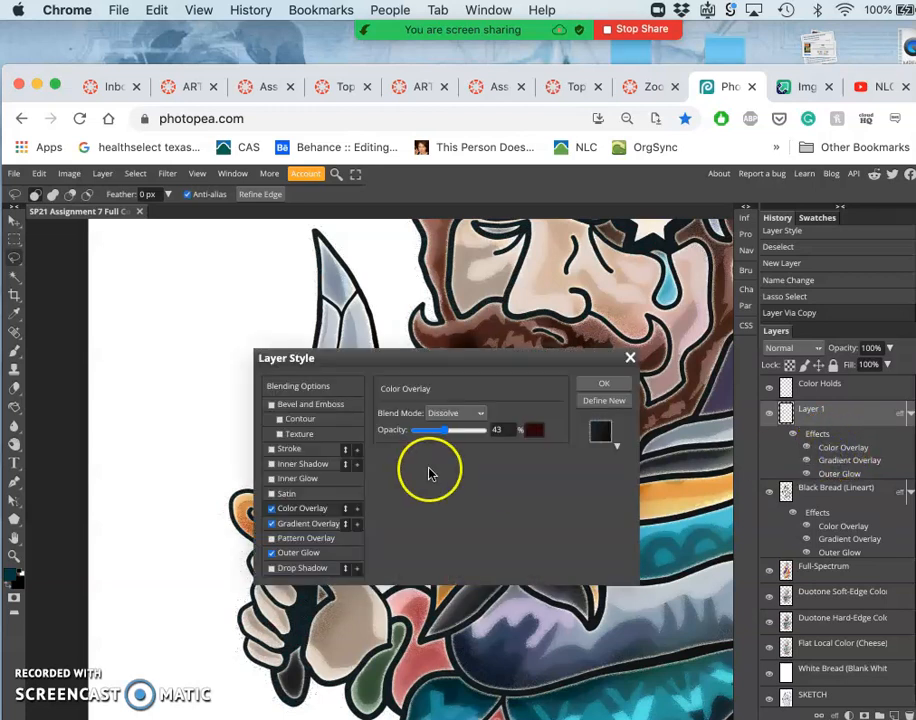
{"action": "left_click_drag", "start_coordinate": [437, 430], "coordinate": [475, 430]}
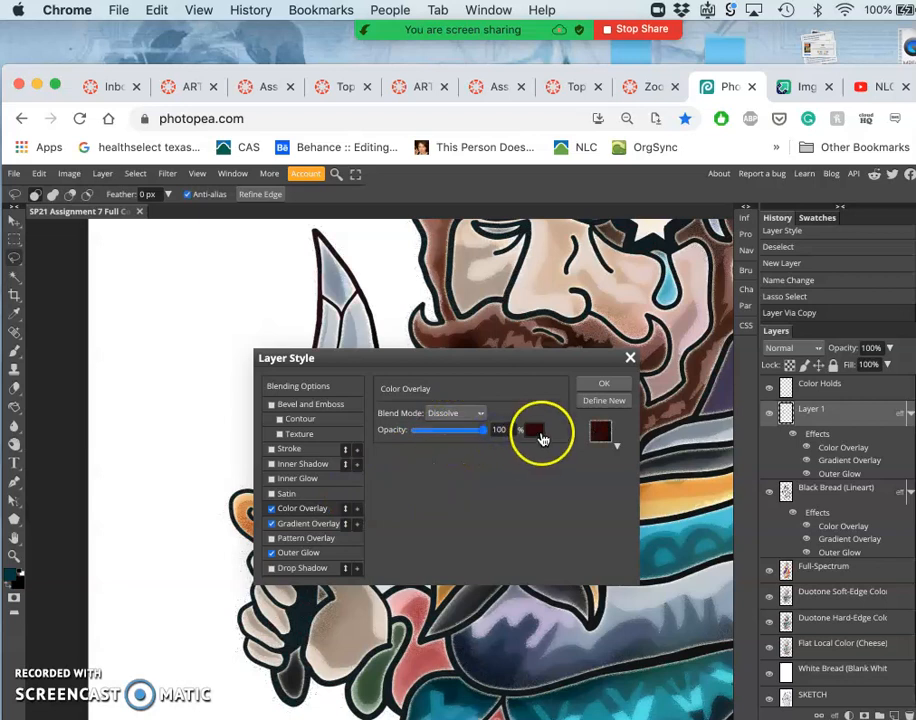
{"action": "left_click", "coordinate": [537, 431]}
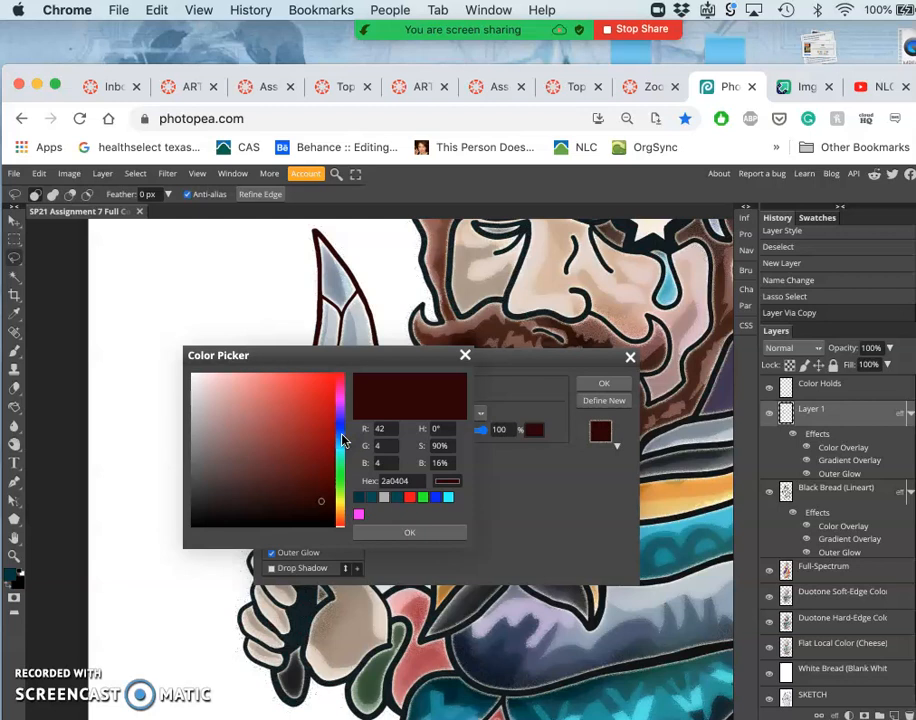
{"action": "left_click", "coordinate": [198, 417]}
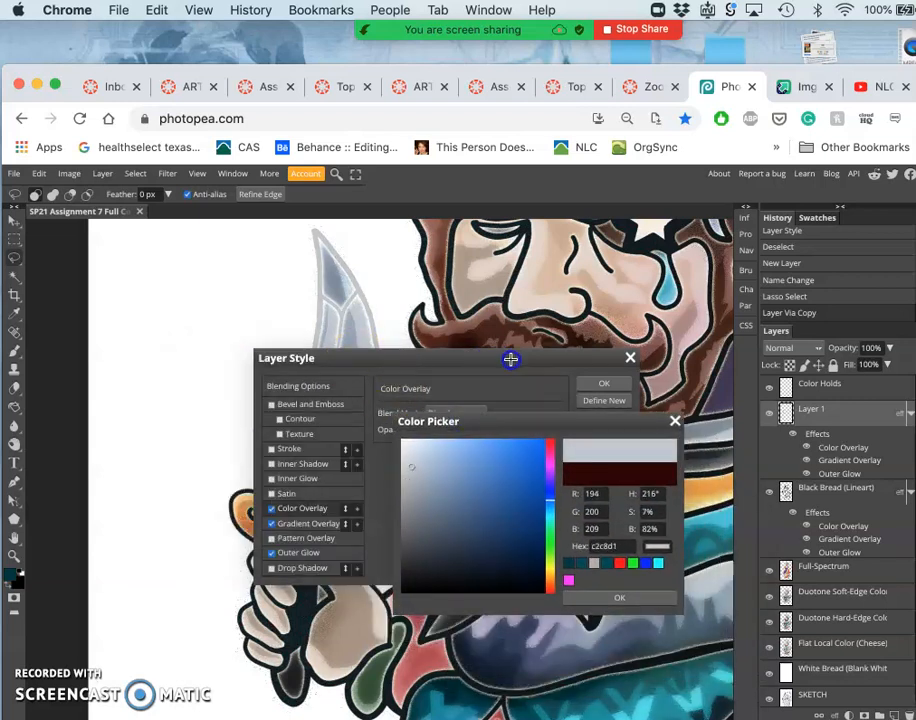
{"action": "left_click", "coordinate": [418, 485]}
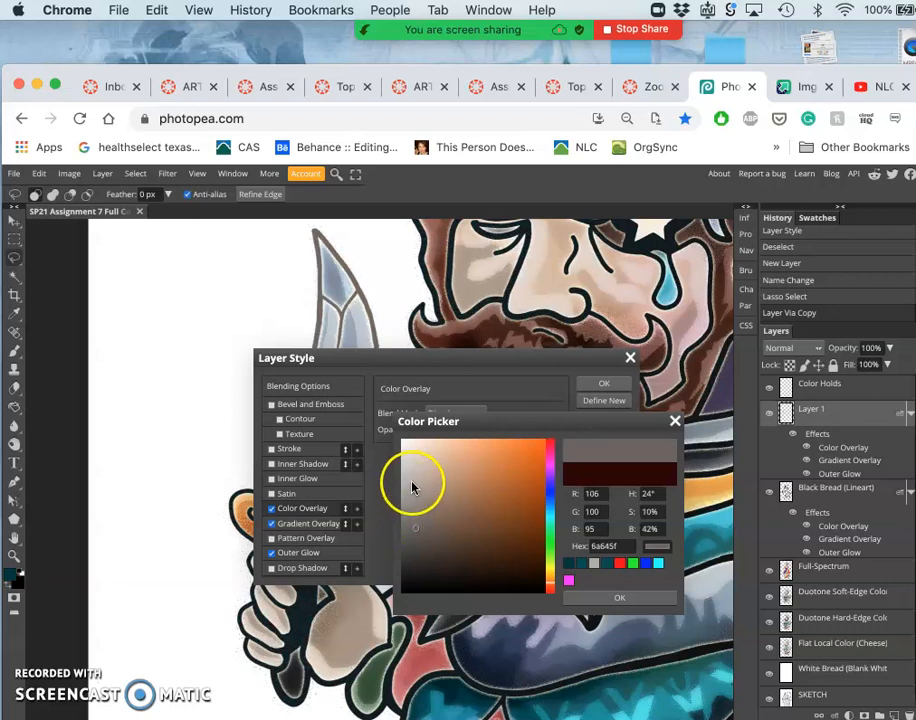
{"action": "left_click", "coordinate": [545, 495]}
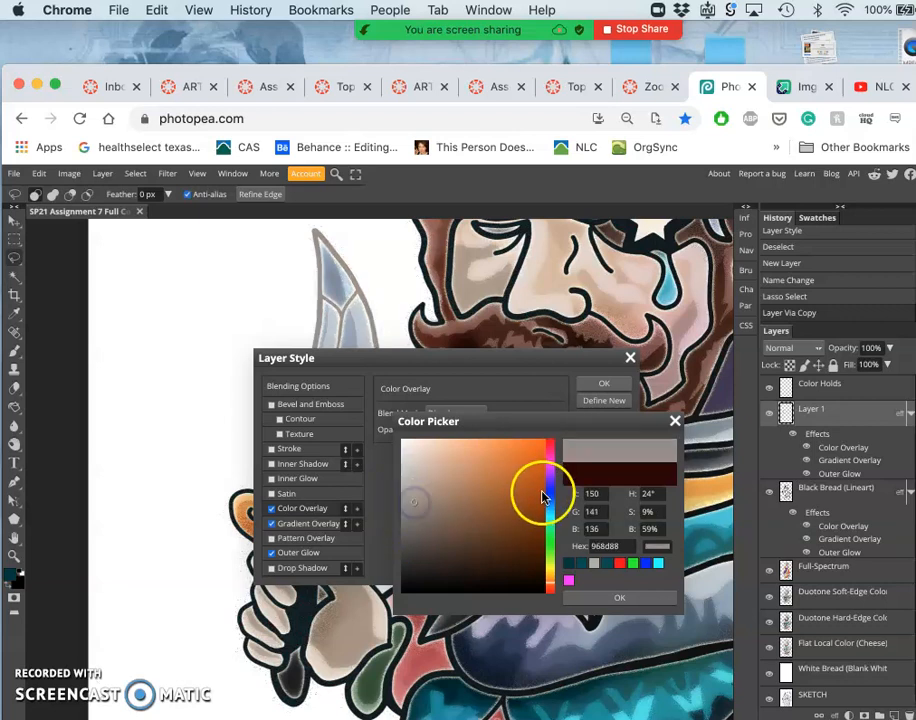
{"action": "left_click", "coordinate": [540, 495]}
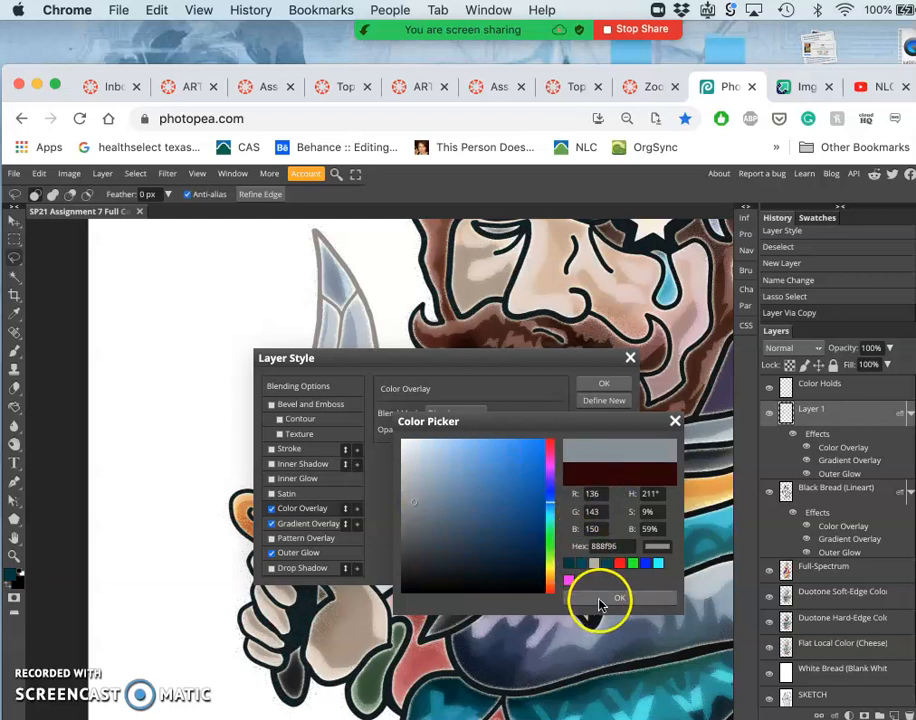
{"action": "left_click", "coordinate": [618, 597]}
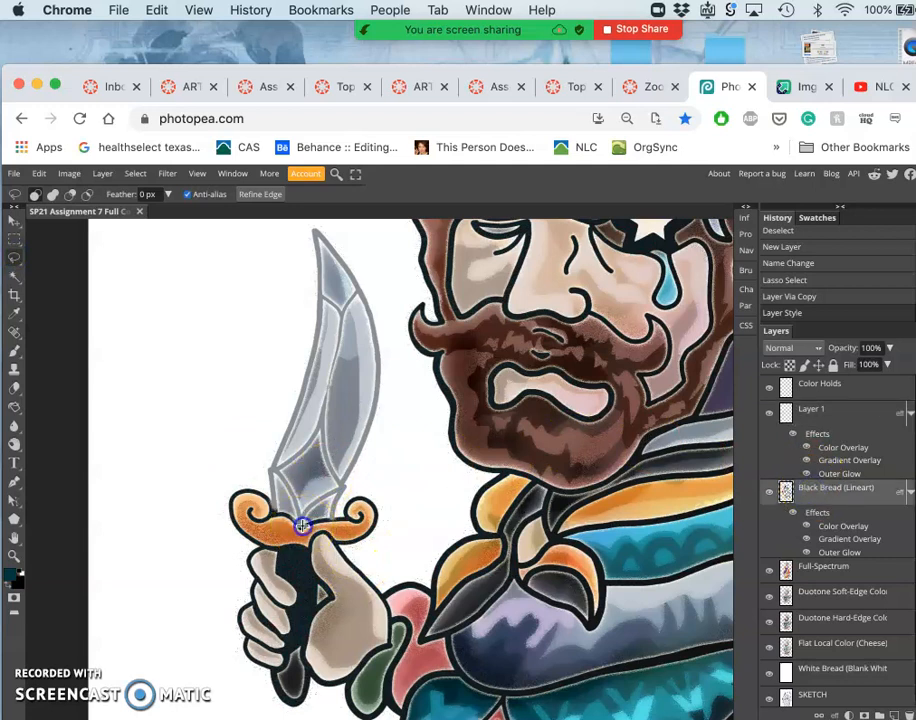
{"action": "mouse_move", "coordinate": [270, 505]}
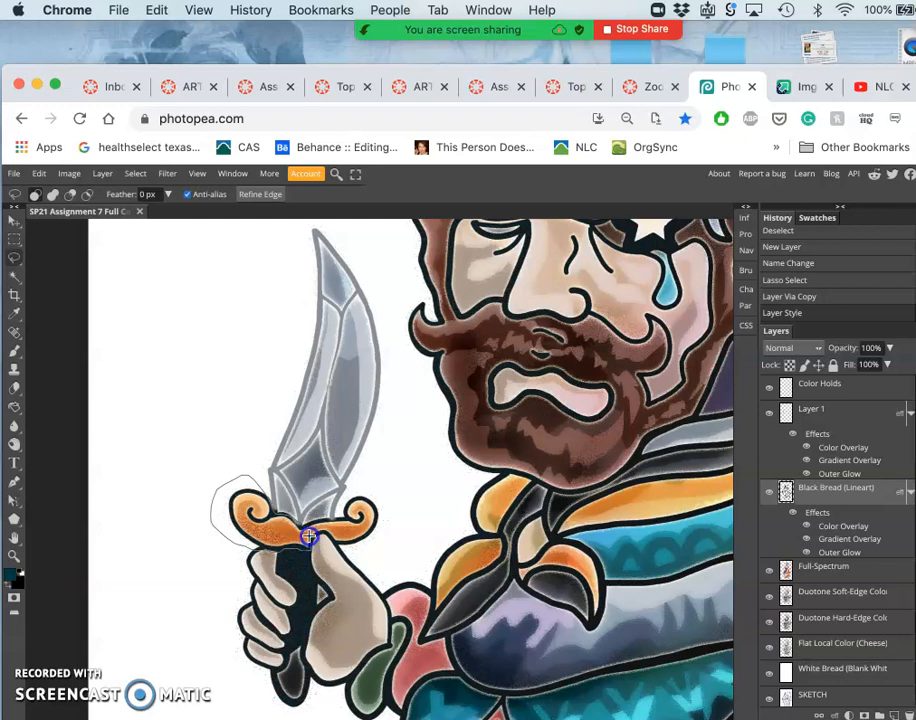
{"action": "mouse_move", "coordinate": [341, 541]}
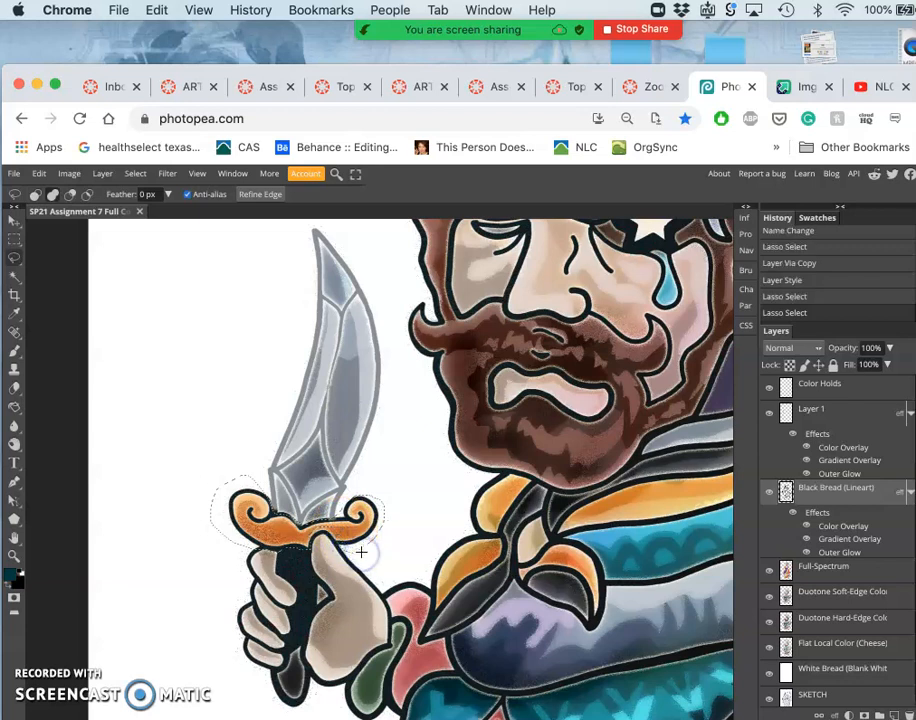
{"action": "mouse_move", "coordinate": [825, 535]}
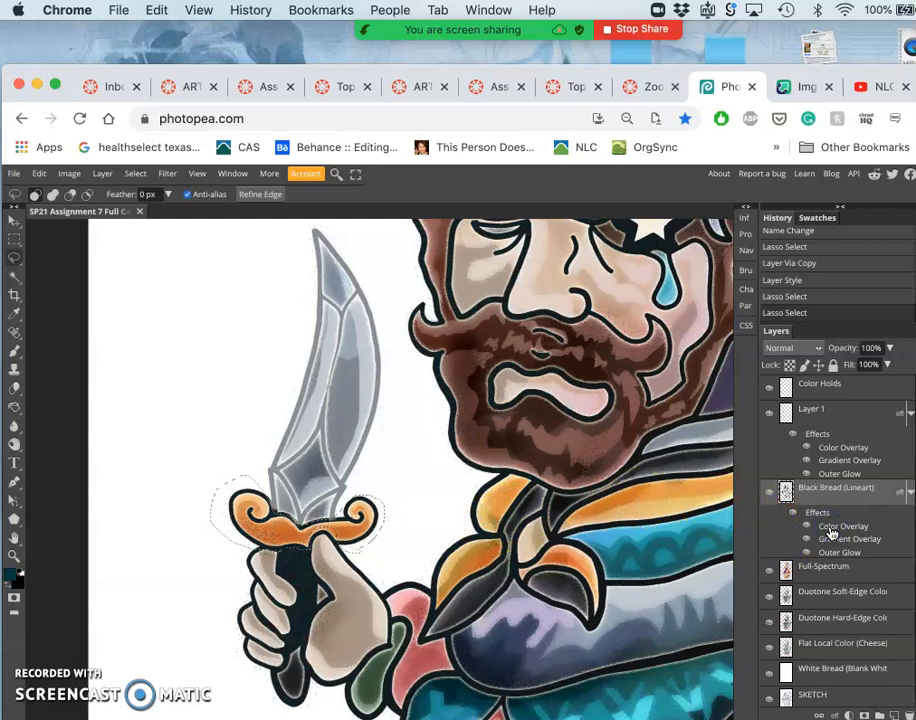
{"action": "mouse_move", "coordinate": [463, 438]}
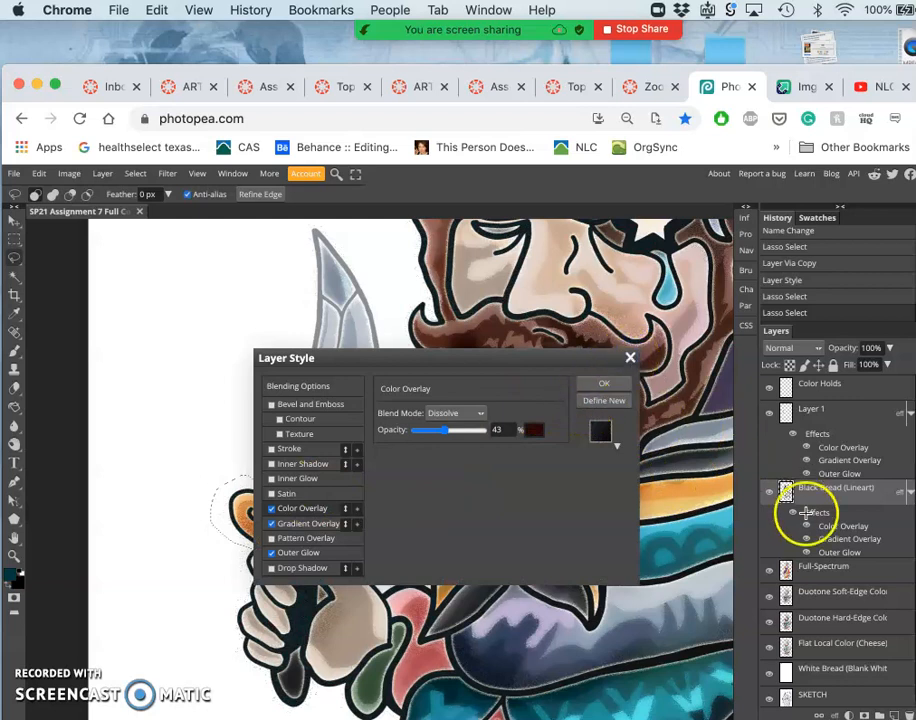
{"action": "mouse_move", "coordinate": [693, 431]}
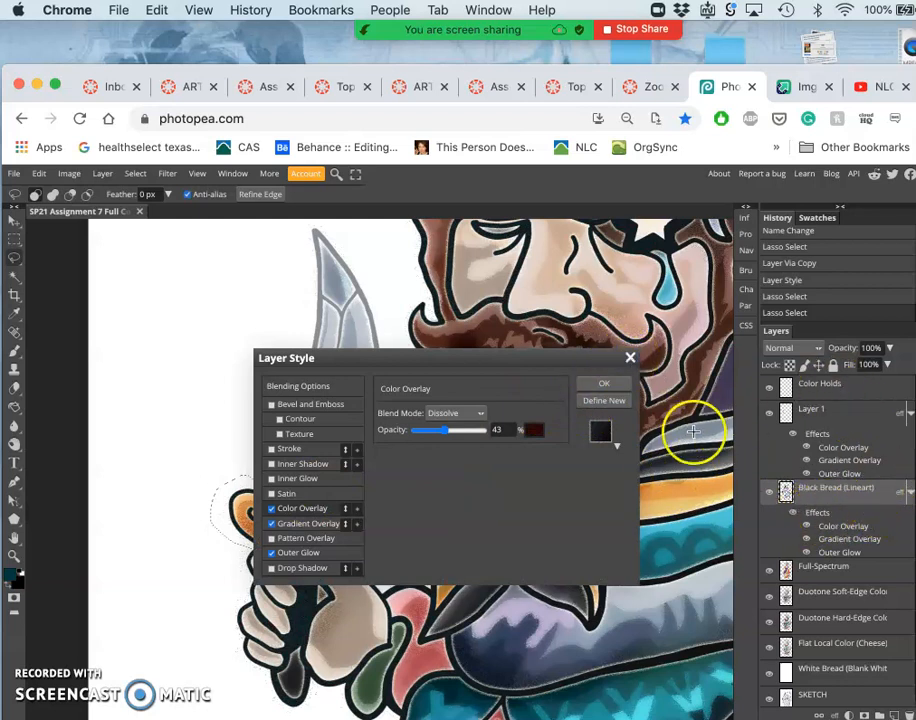
Lasso-select the section of line art around the knife's guard
{"action": "left_click", "coordinate": [630, 357]}
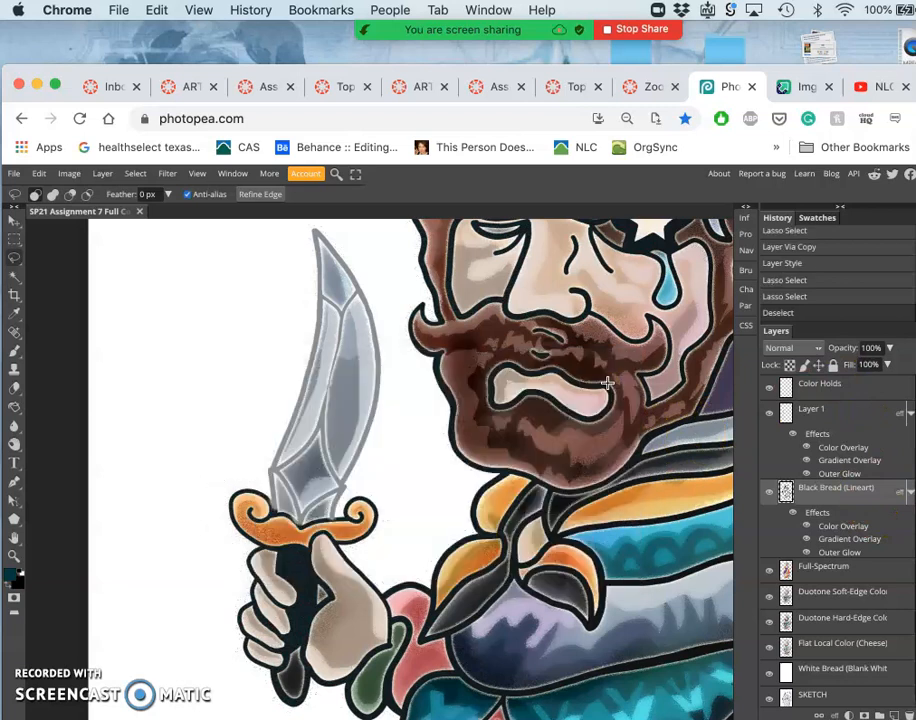
{"action": "left_click", "coordinate": [833, 365]}
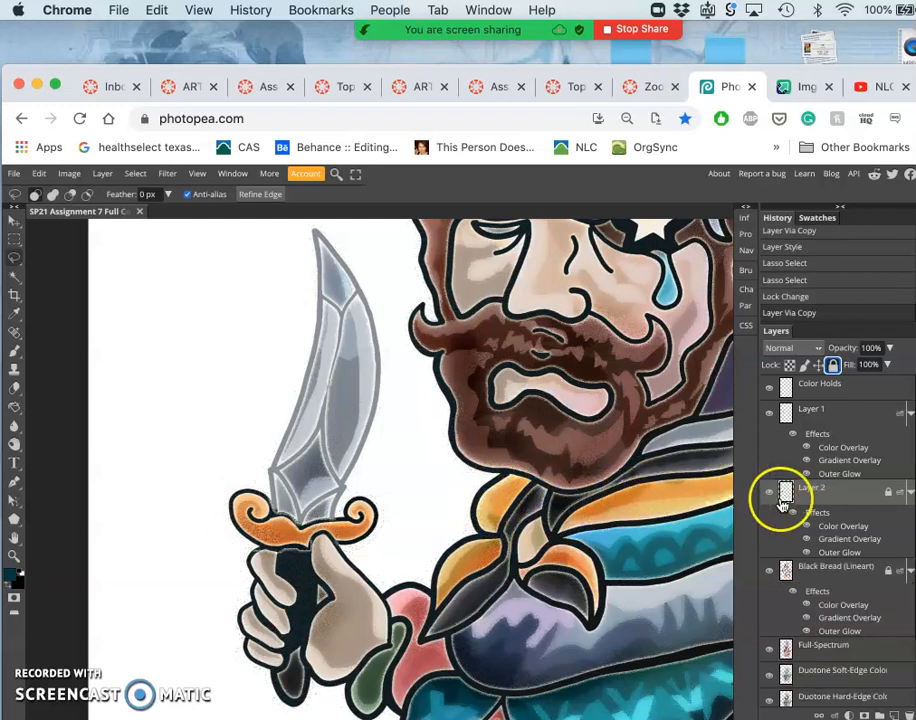
Recolour Layer 2's colour overlay to golden brown #8c6019 and apply the layer style
{"action": "double_click", "coordinate": [782, 490]}
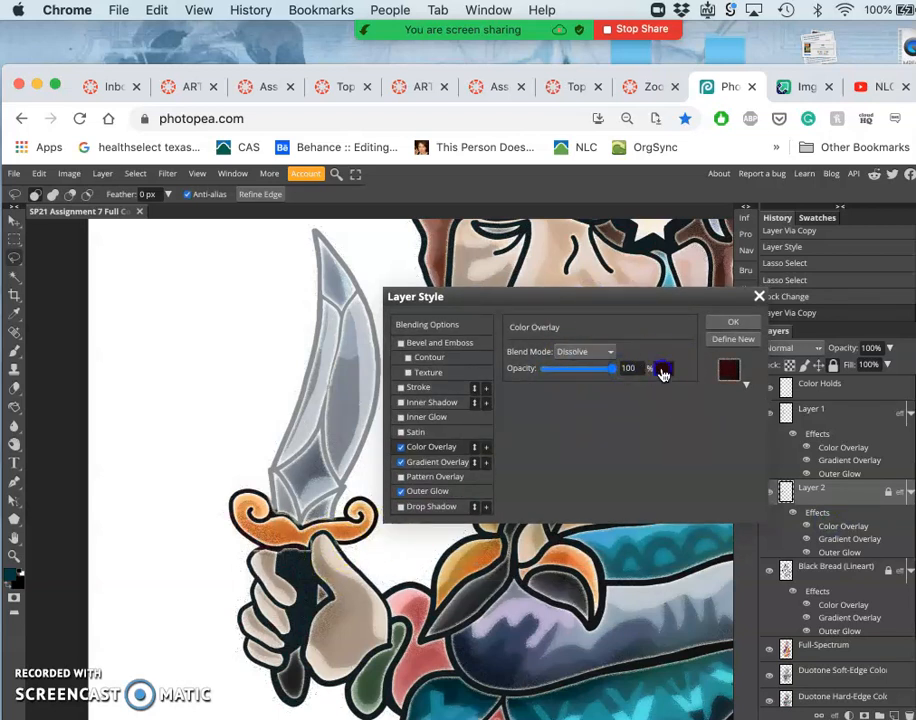
{"action": "left_click", "coordinate": [662, 369]}
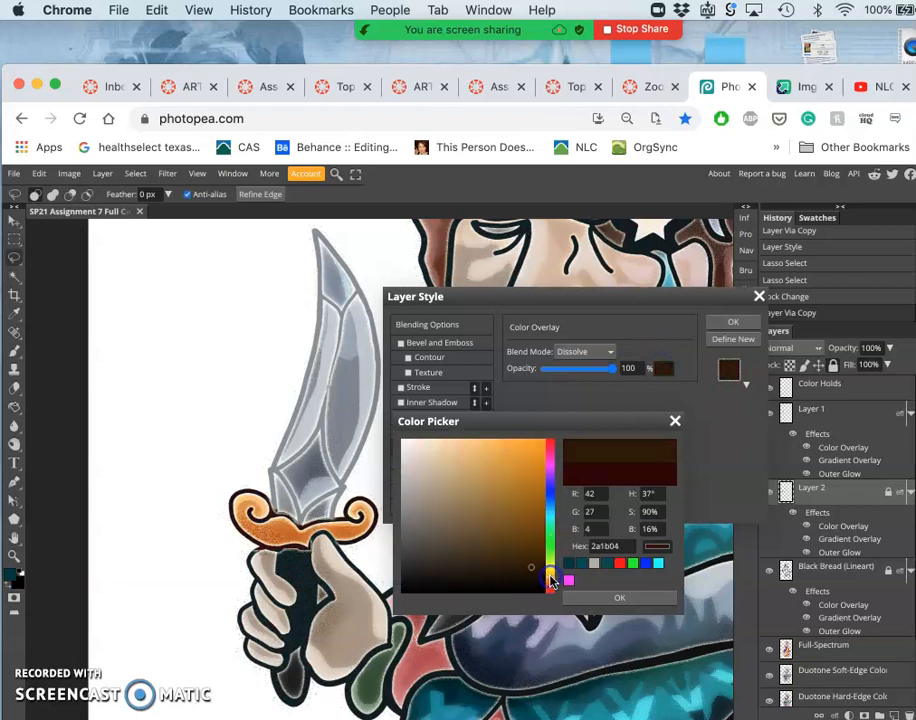
{"action": "left_click", "coordinate": [505, 535]}
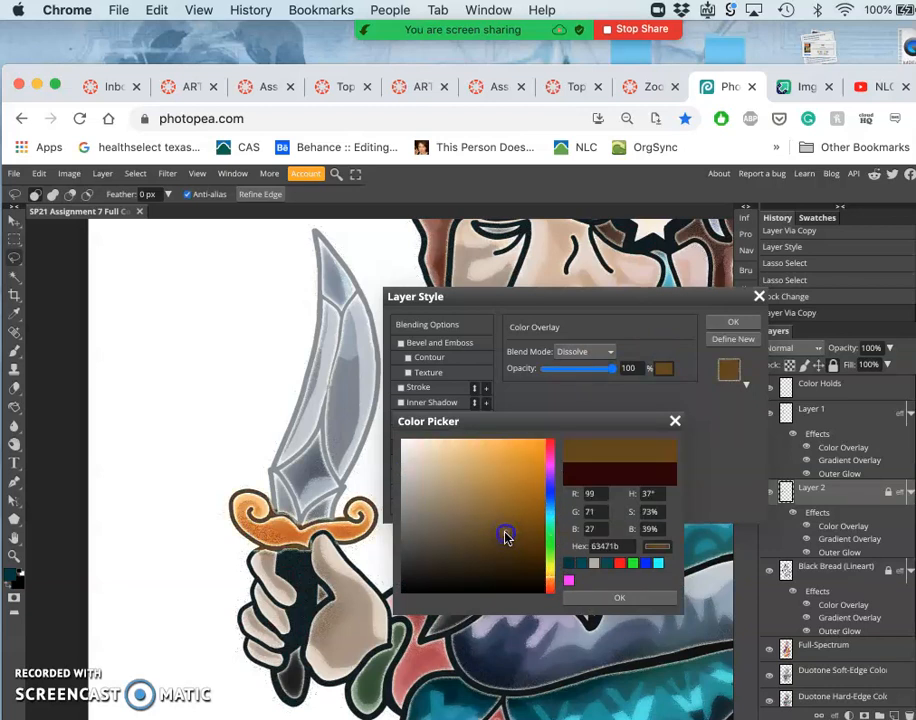
{"action": "left_click", "coordinate": [520, 498]}
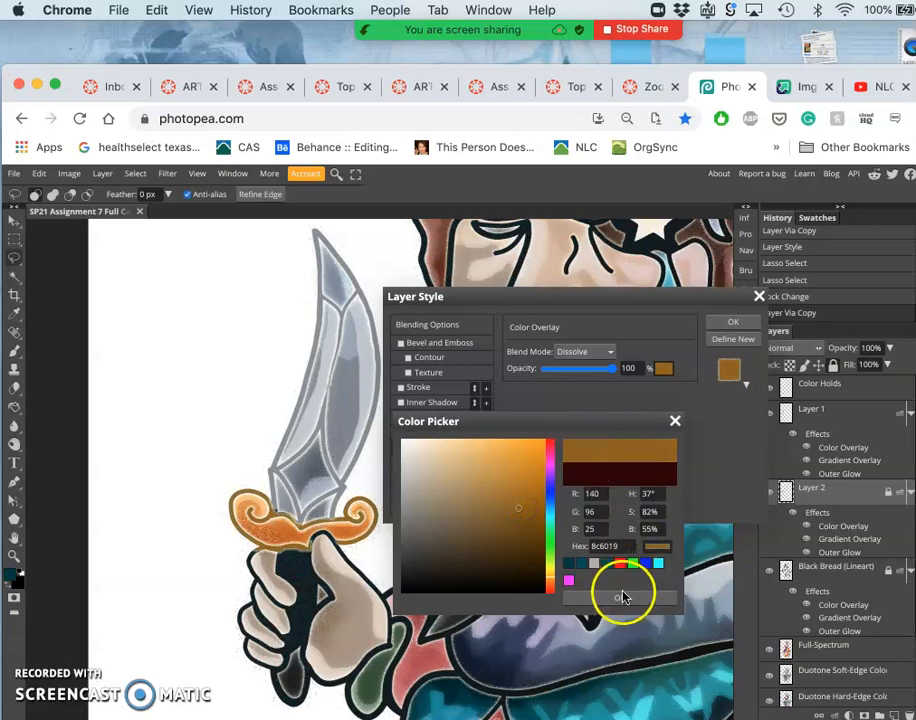
{"action": "left_click", "coordinate": [631, 596]}
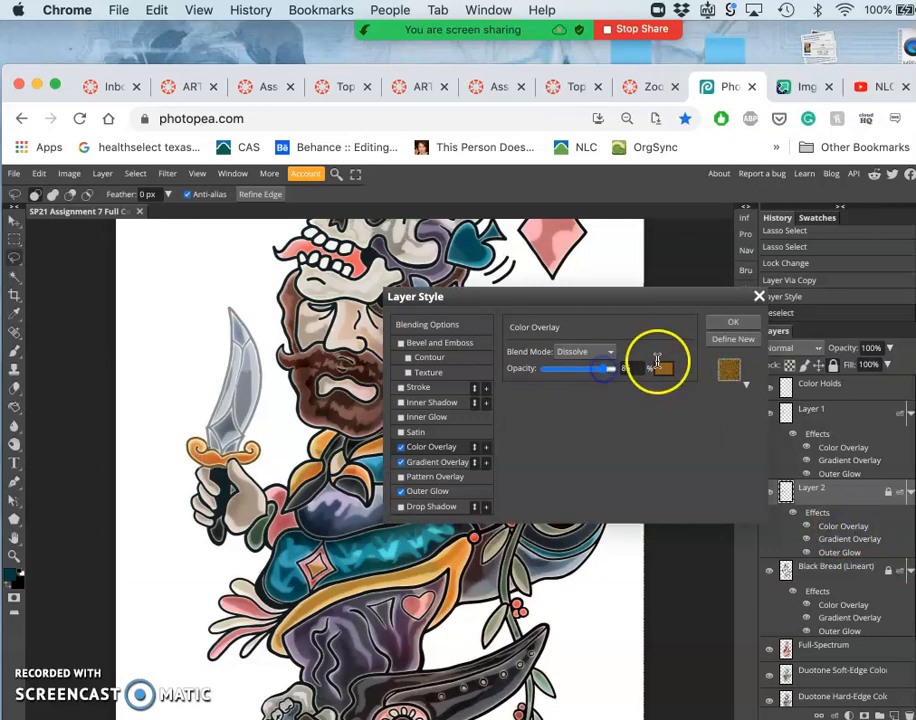
{"action": "left_click", "coordinate": [733, 321]}
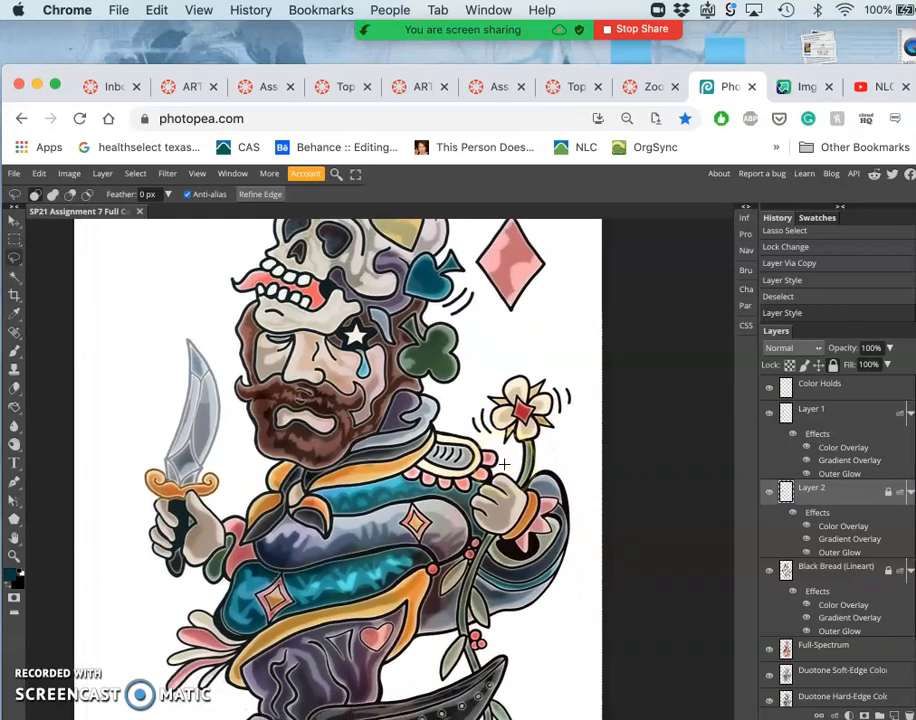
Scroll the canvas down toward the bottom of the illustration
{"action": "scroll", "scroll_direction": "down", "scroll_amount": 3}
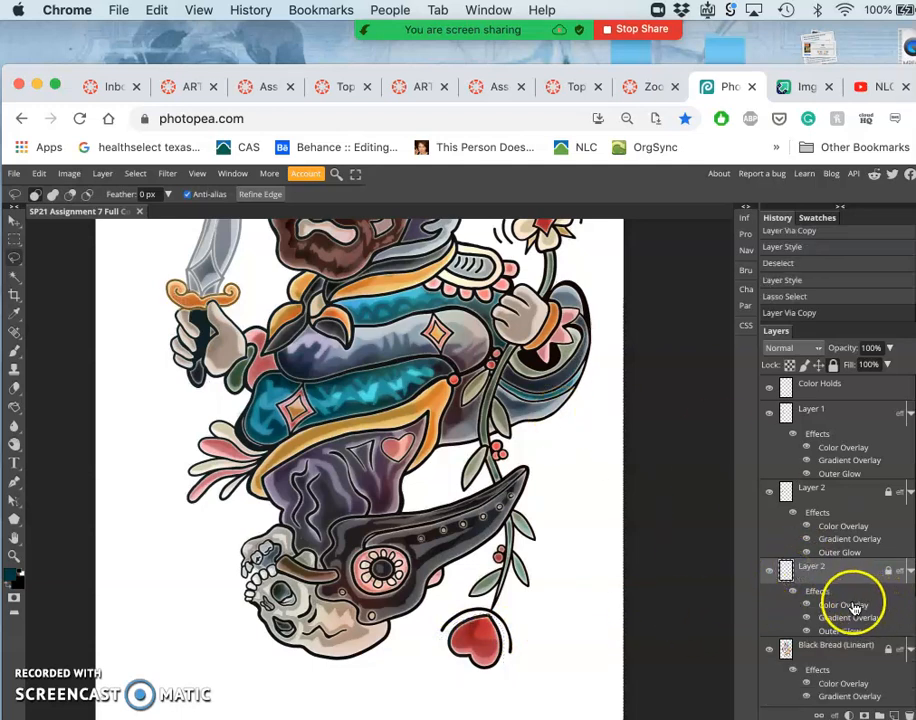
Give the new copied layer a dusty rose #a27474 colour overlay at 88% opacity
{"action": "double_click", "coordinate": [843, 604]}
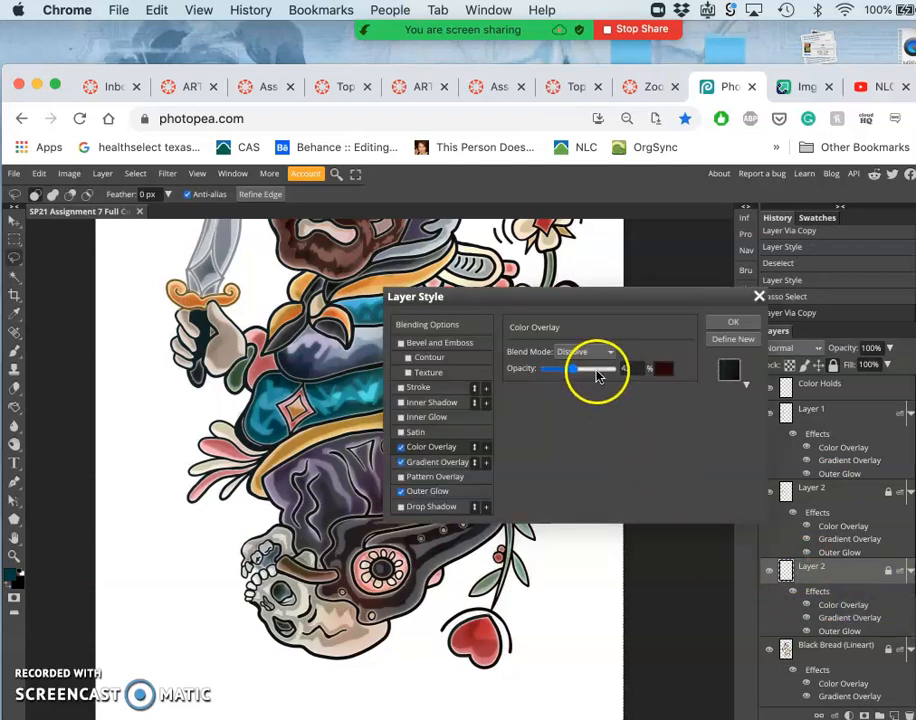
{"action": "left_click_drag", "start_coordinate": [578, 368], "coordinate": [613, 368]}
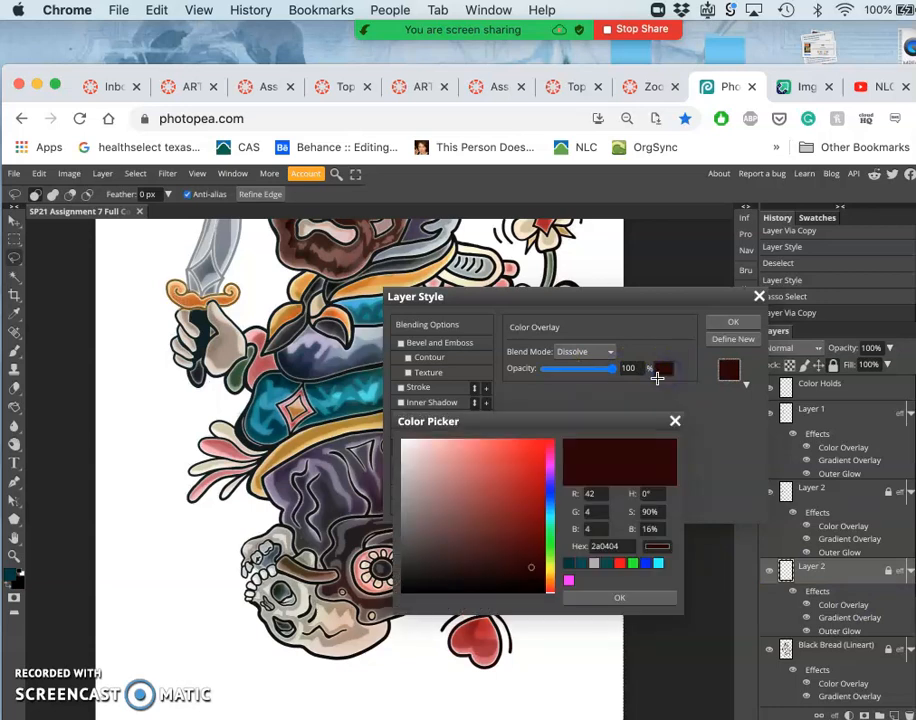
{"action": "left_click", "coordinate": [508, 497]}
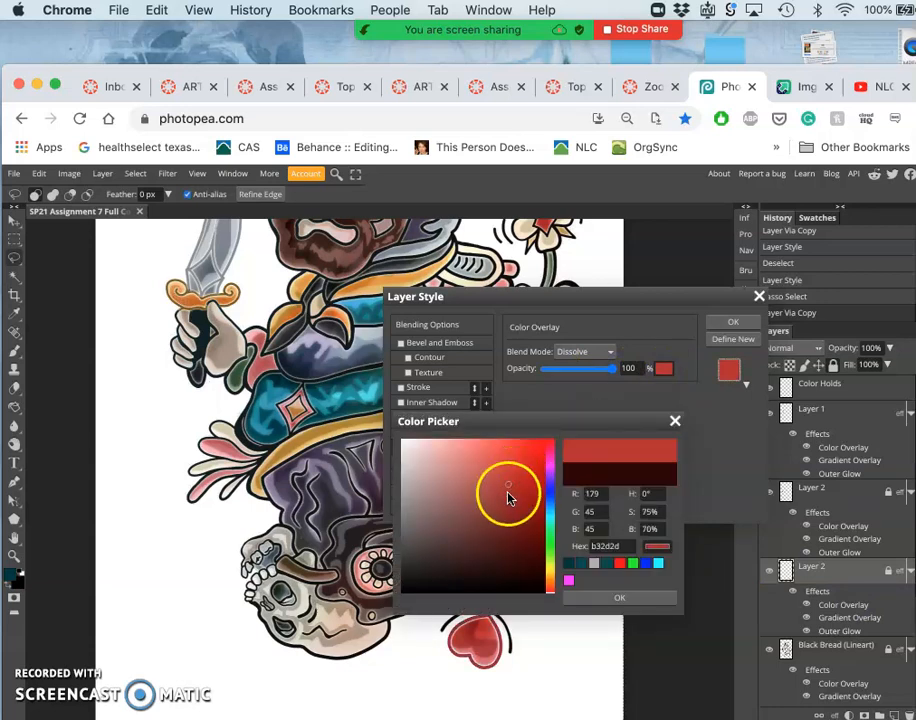
{"action": "left_click", "coordinate": [517, 503]}
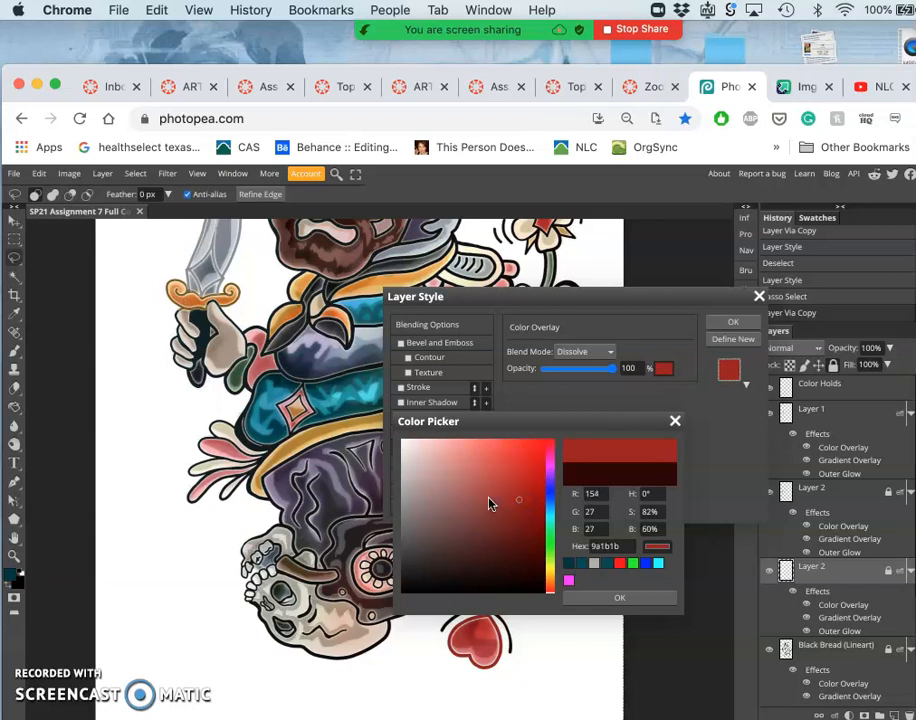
{"action": "left_click", "coordinate": [445, 500]}
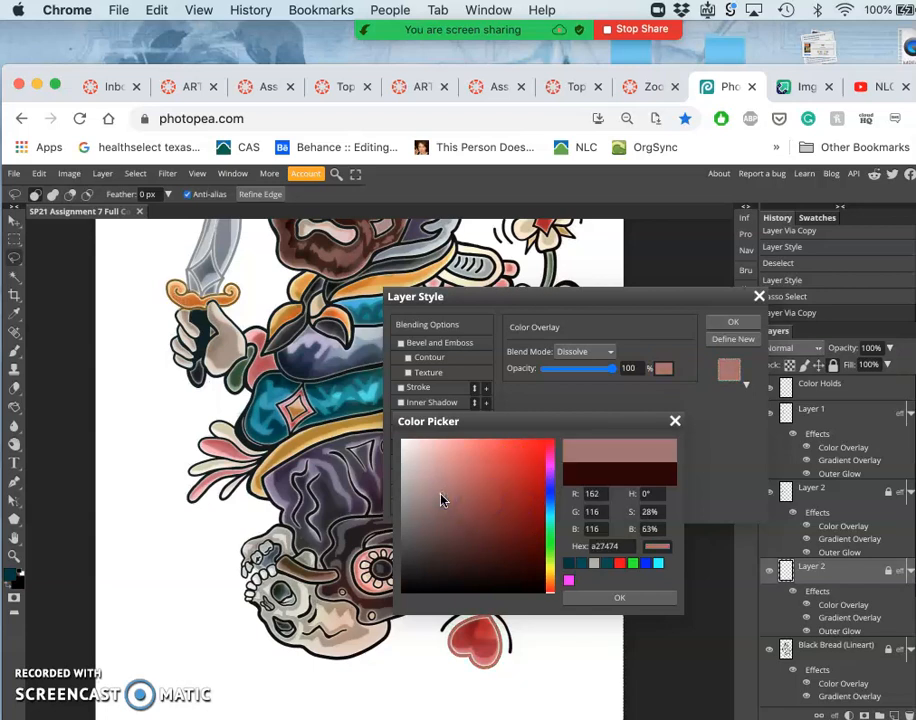
{"action": "left_click", "coordinate": [448, 499]}
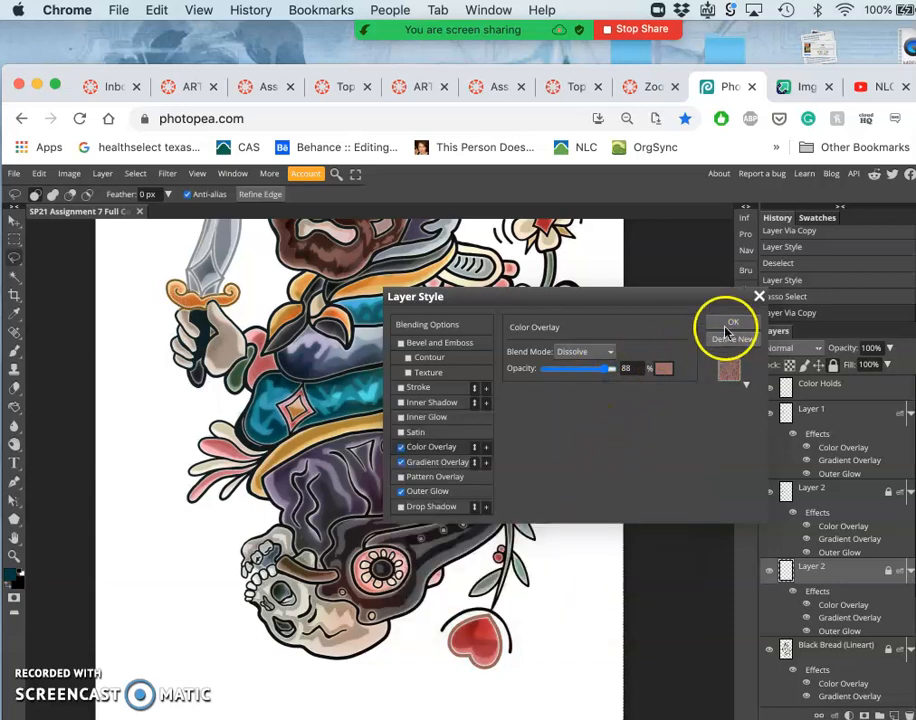
{"action": "left_click", "coordinate": [733, 326]}
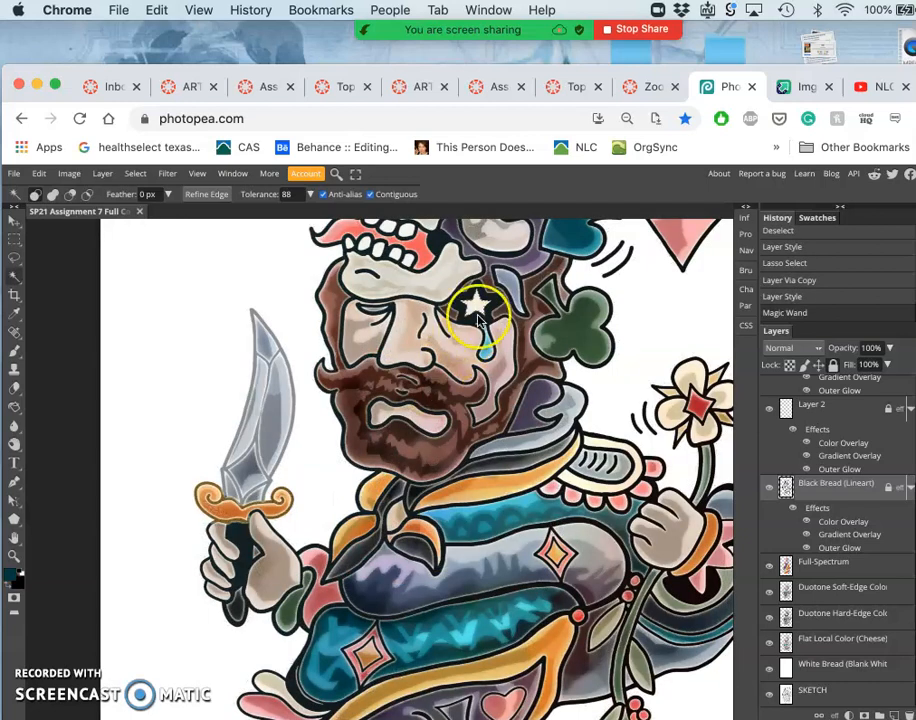
{"action": "mouse_move", "coordinate": [850, 635]}
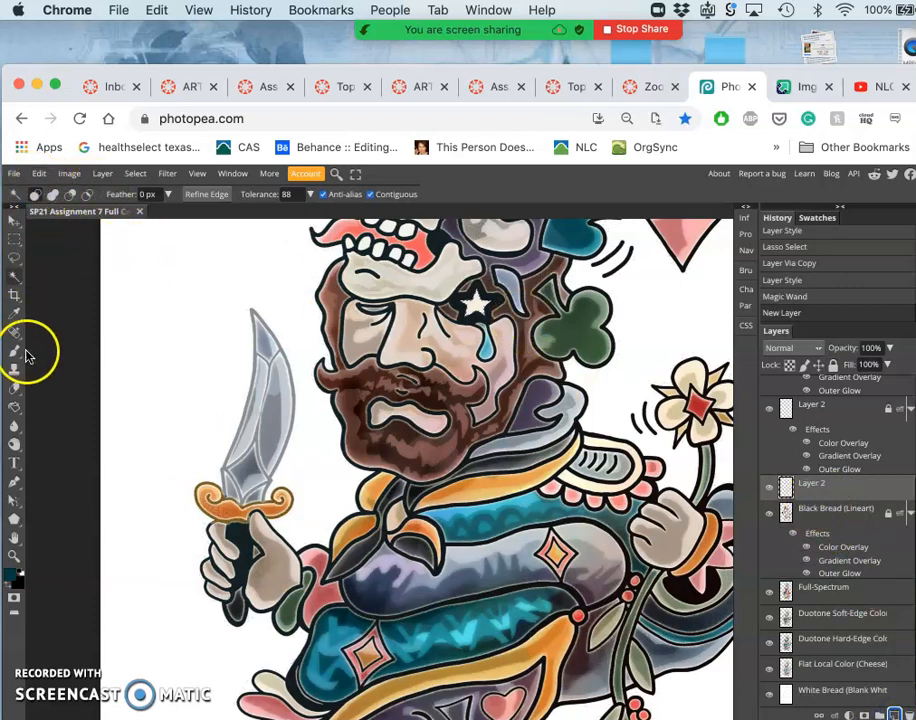
Open Edit > Fill and choose the custom pale light-blue colour #daf7ef
{"action": "left_click", "coordinate": [39, 173]}
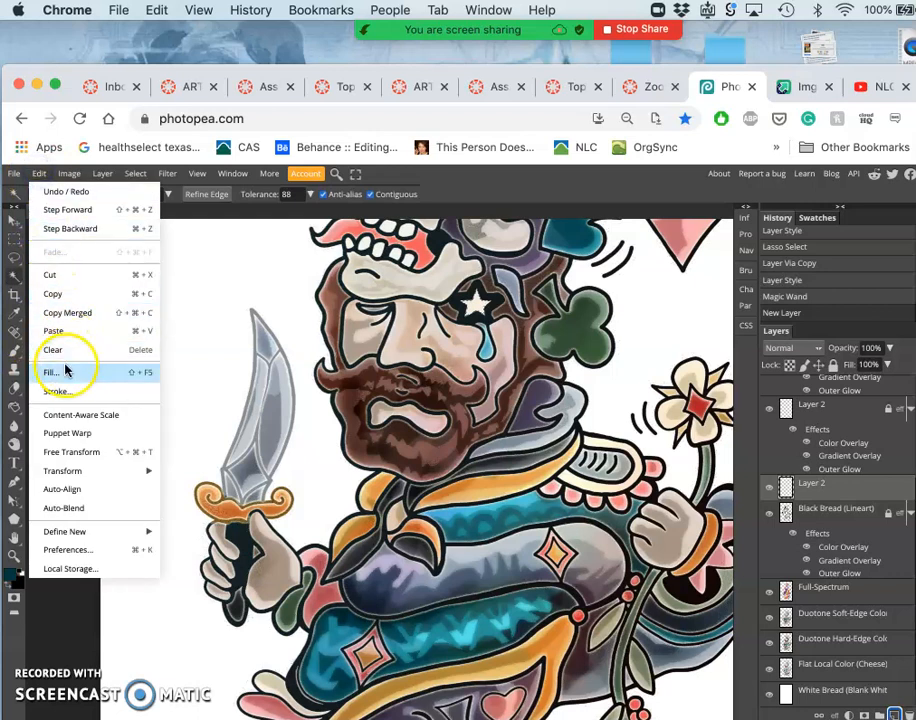
{"action": "left_click", "coordinate": [52, 372]}
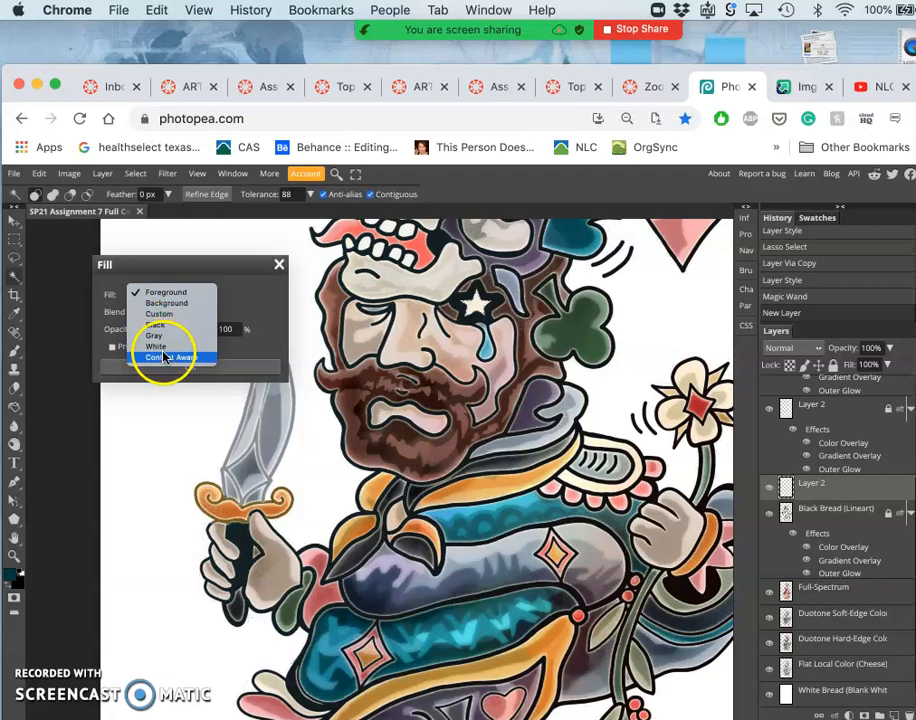
{"action": "left_click", "coordinate": [182, 357]}
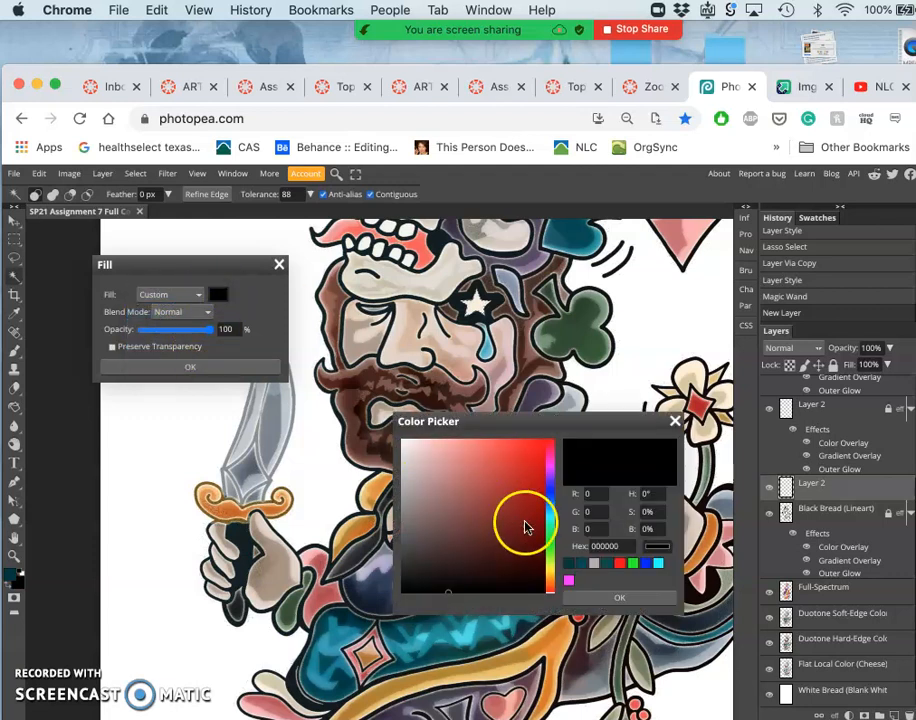
{"action": "left_click", "coordinate": [550, 525]}
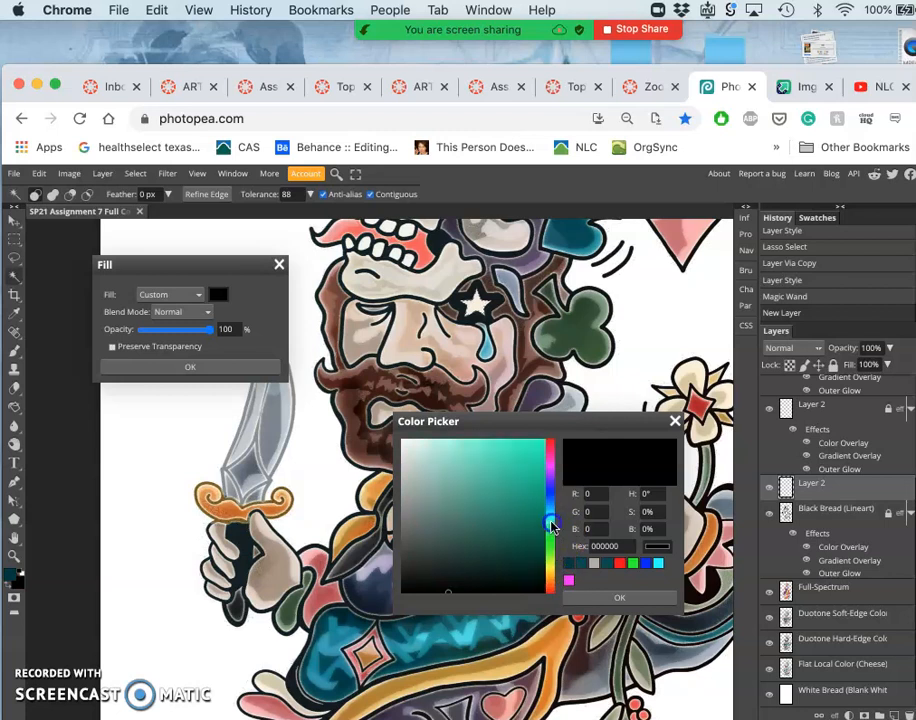
{"action": "left_click", "coordinate": [418, 447]}
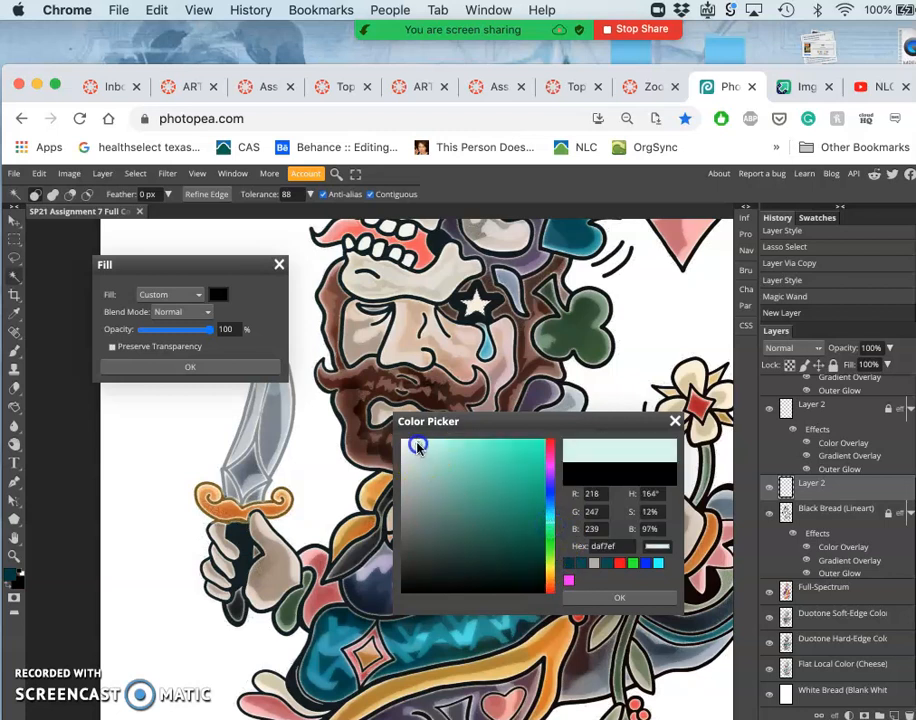
{"action": "left_click", "coordinate": [619, 597]}
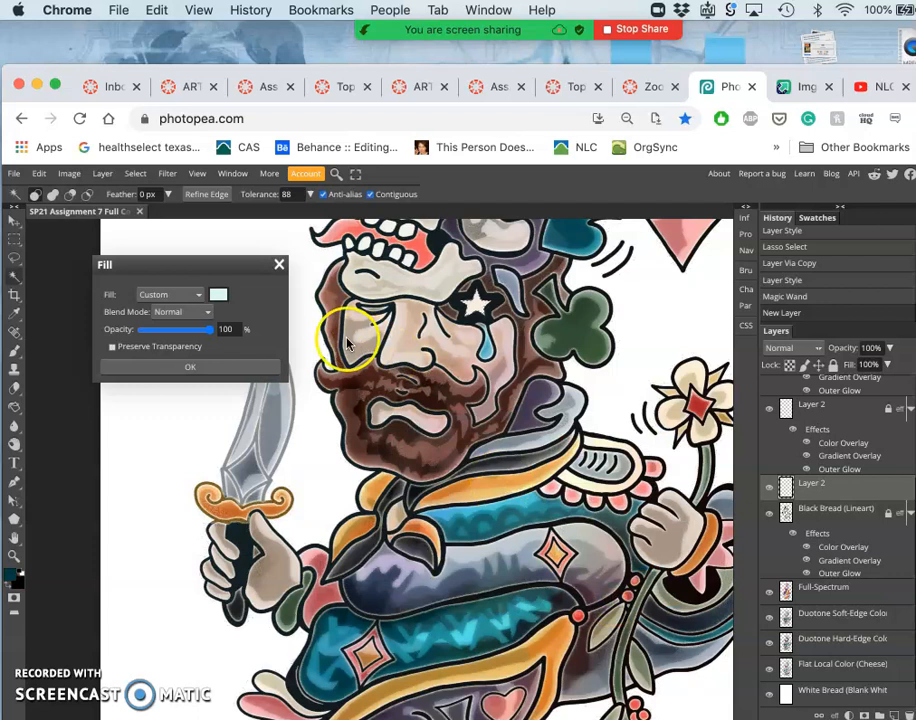